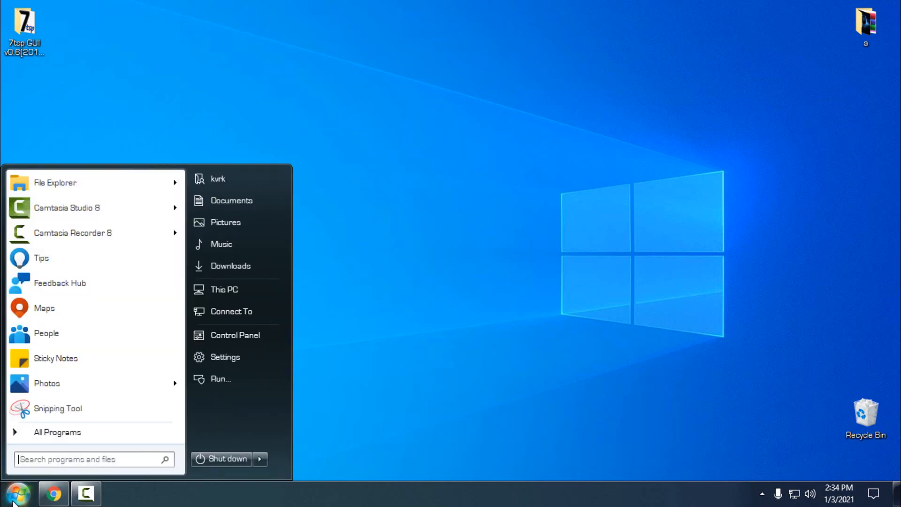
# - Create a system restore point named 'rest' via System Properties and dismiss the success message
pyautogui.write('rest')
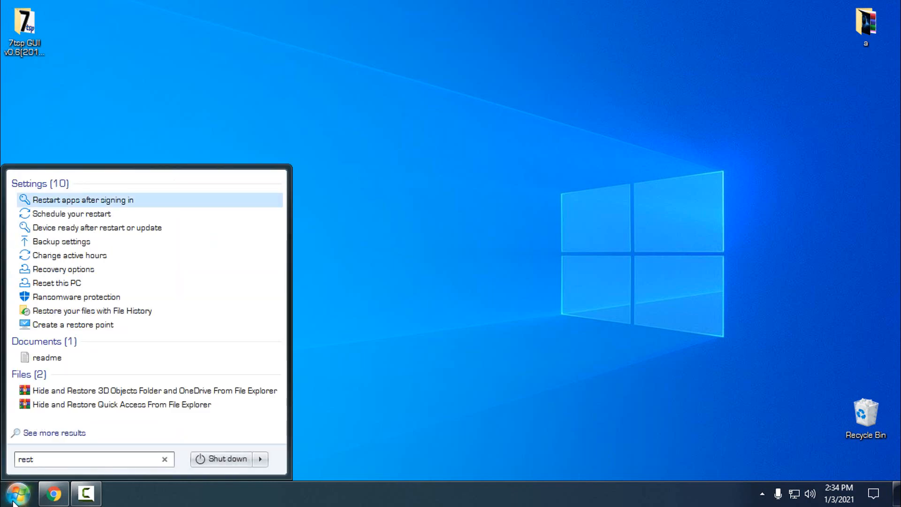
pyautogui.moveTo(102, 320)
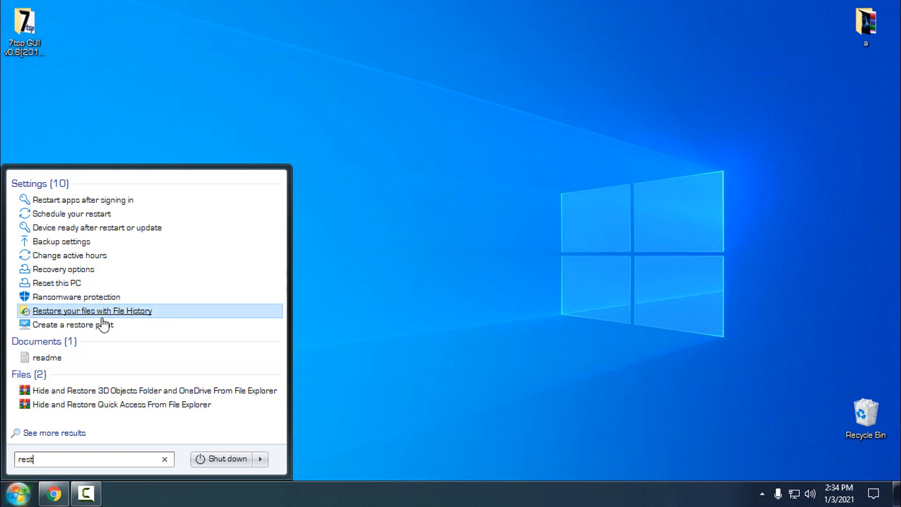
pyautogui.click(71, 325)
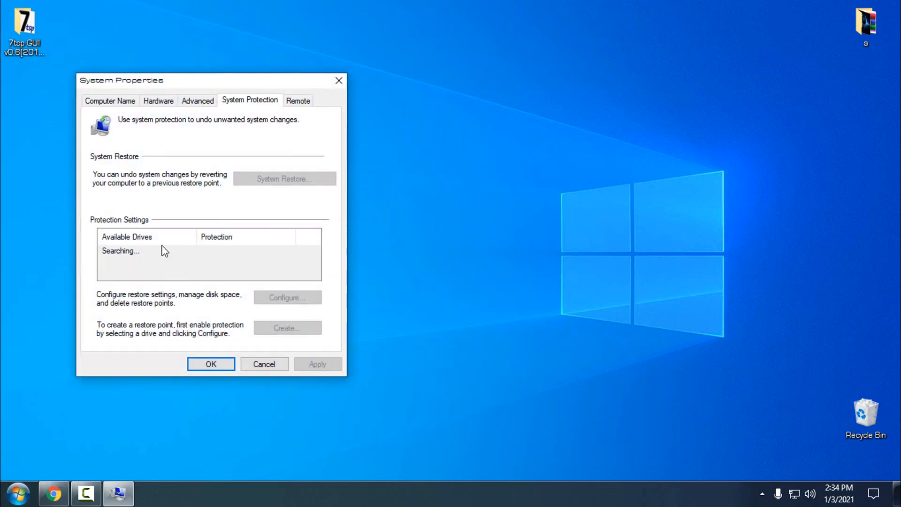
pyautogui.moveTo(180, 259)
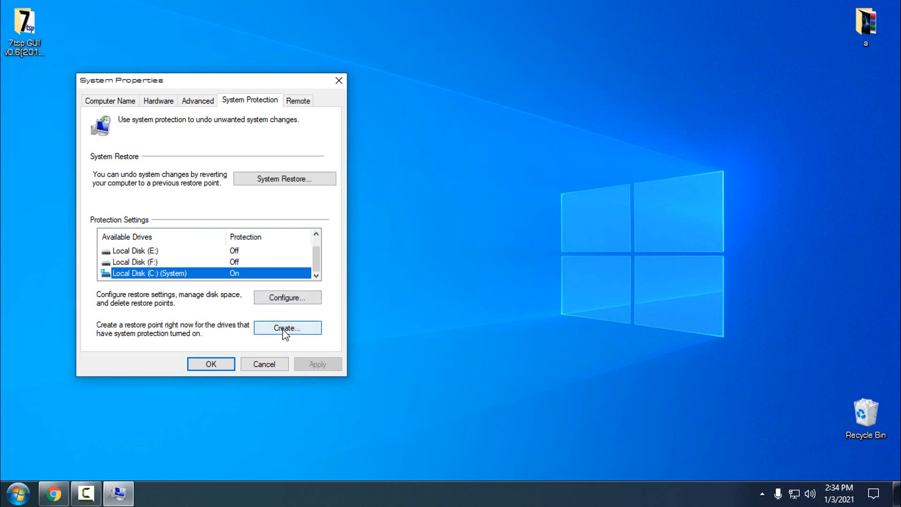
pyautogui.click(287, 328)
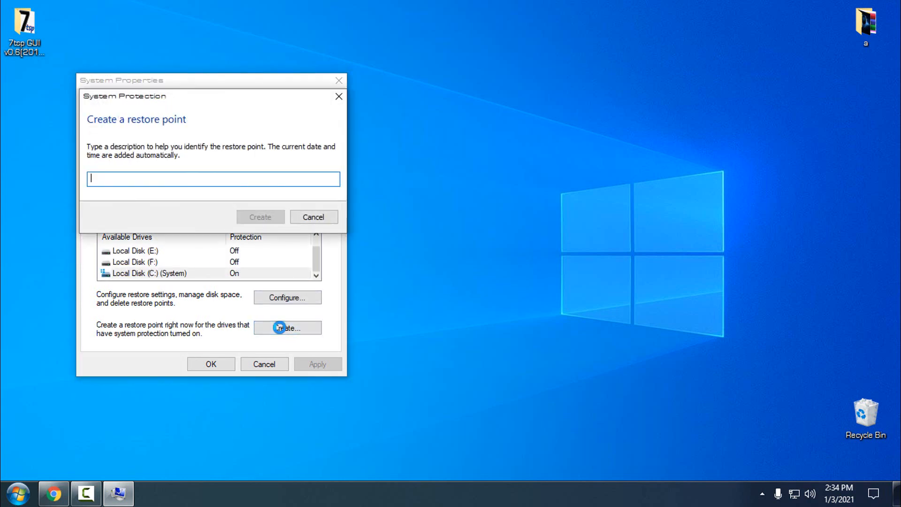
pyautogui.write('rest')
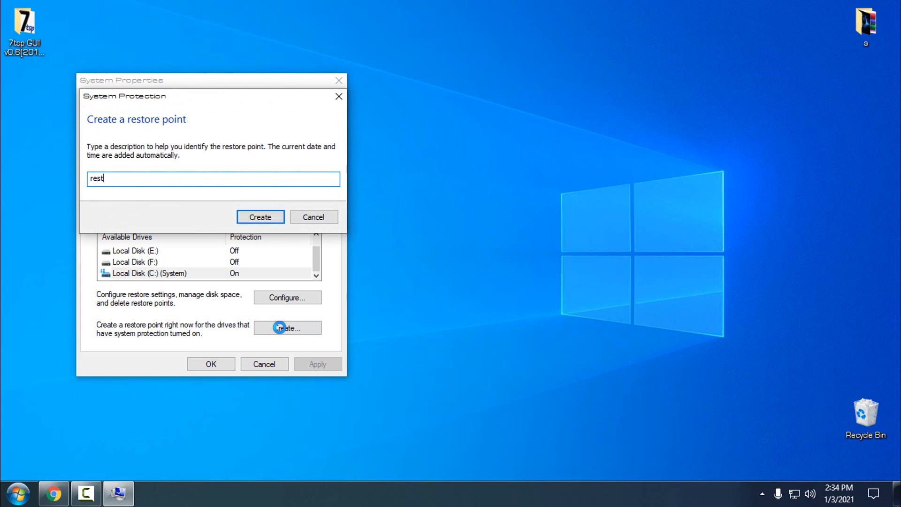
pyautogui.click(260, 217)
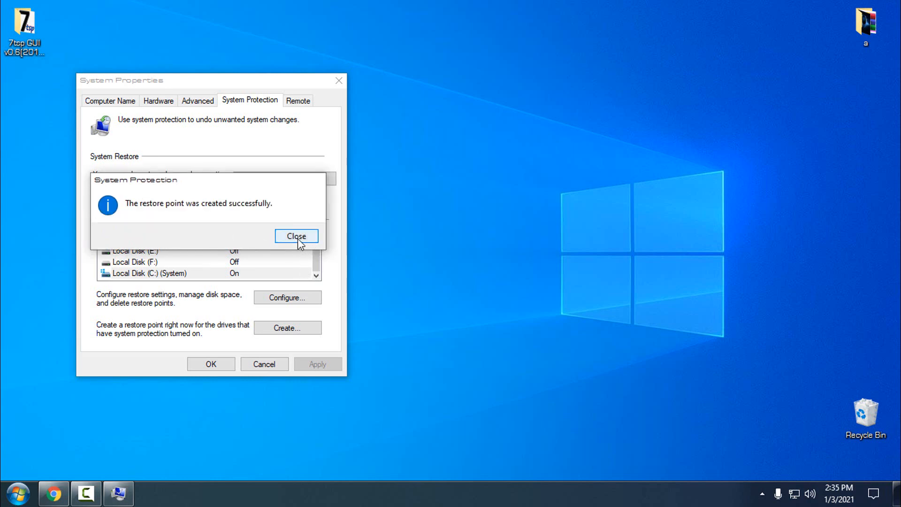
pyautogui.click(296, 236)
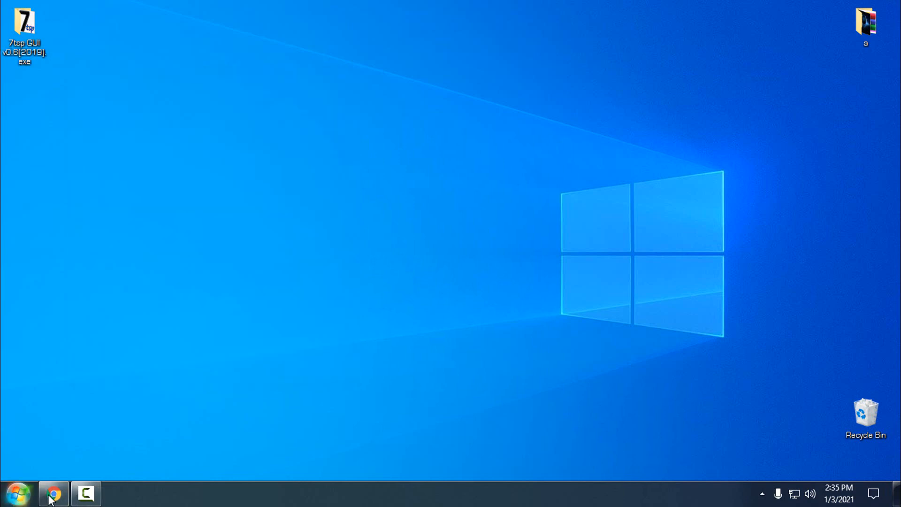
# - Restore the Chrome window showing the YouTube channel's Videos tab
pyautogui.click(53, 494)
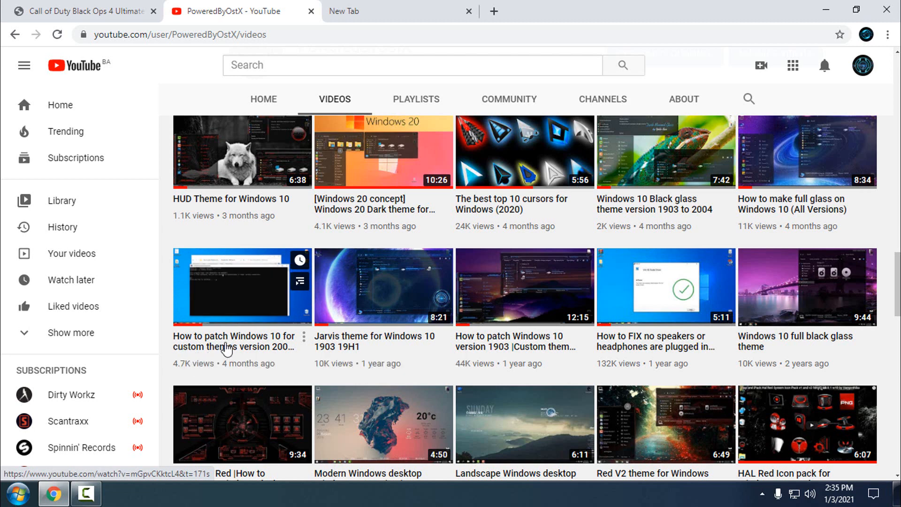
pyautogui.moveTo(217, 346)
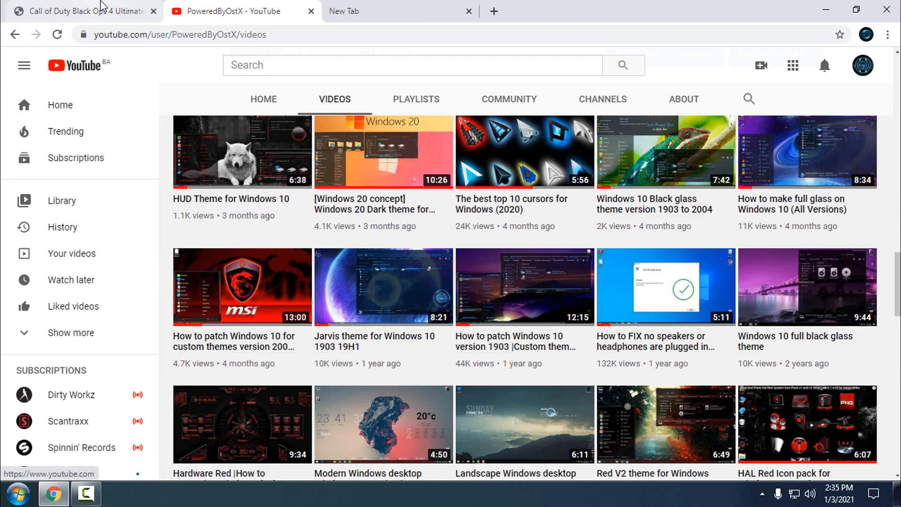
# - Download theme v1, the Call of Duty Icon Pack and System Transparency.7z from the virtualcustoms thread
pyautogui.click(80, 10)
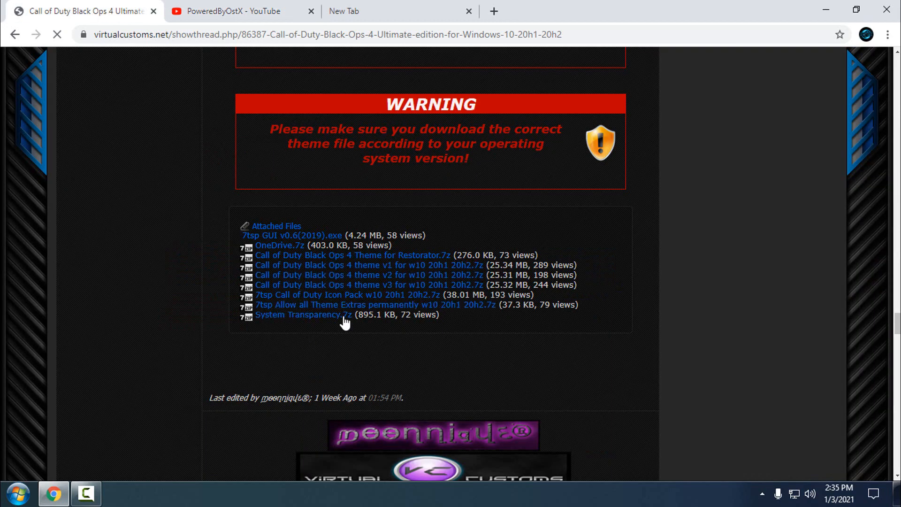
pyautogui.moveTo(335, 207)
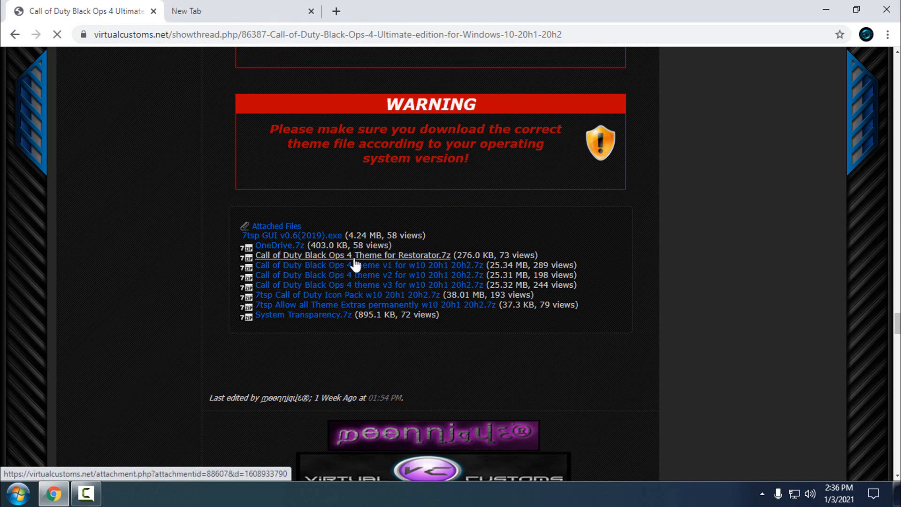
pyautogui.moveTo(279, 245)
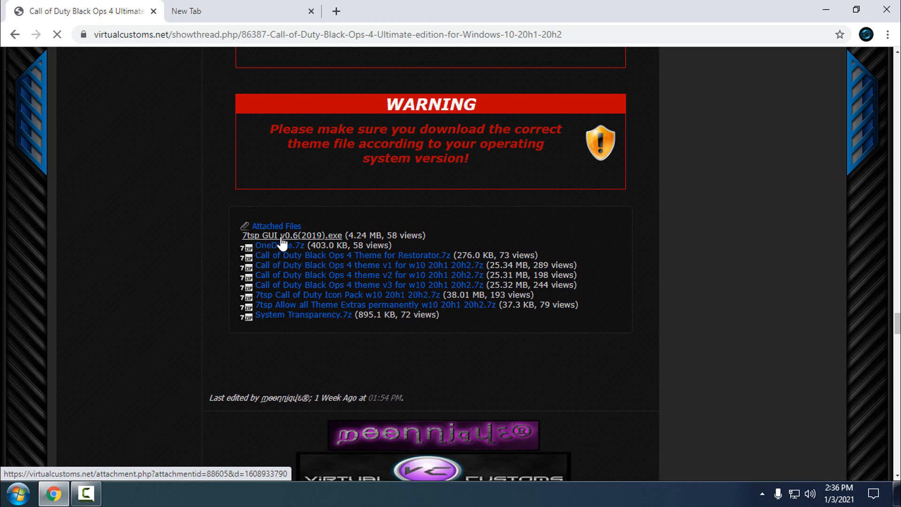
pyautogui.moveTo(307, 246)
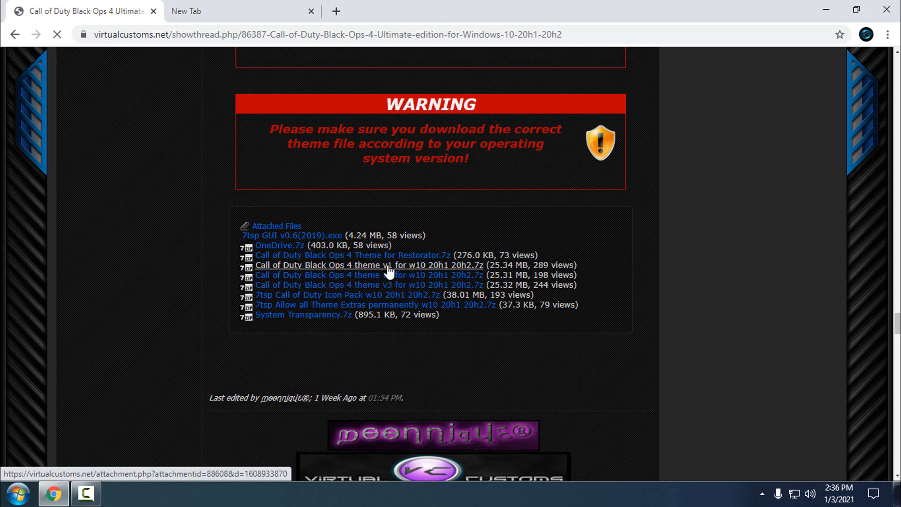
pyautogui.moveTo(414, 271)
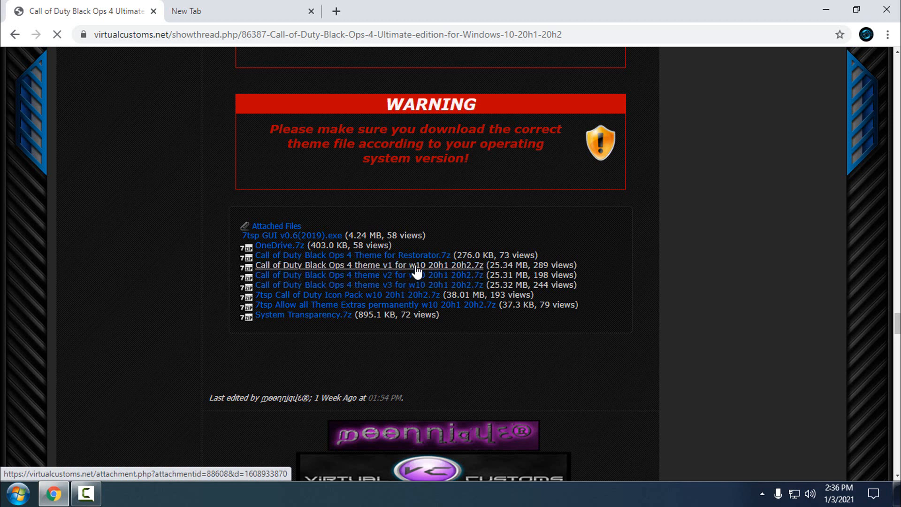
pyautogui.click(369, 265)
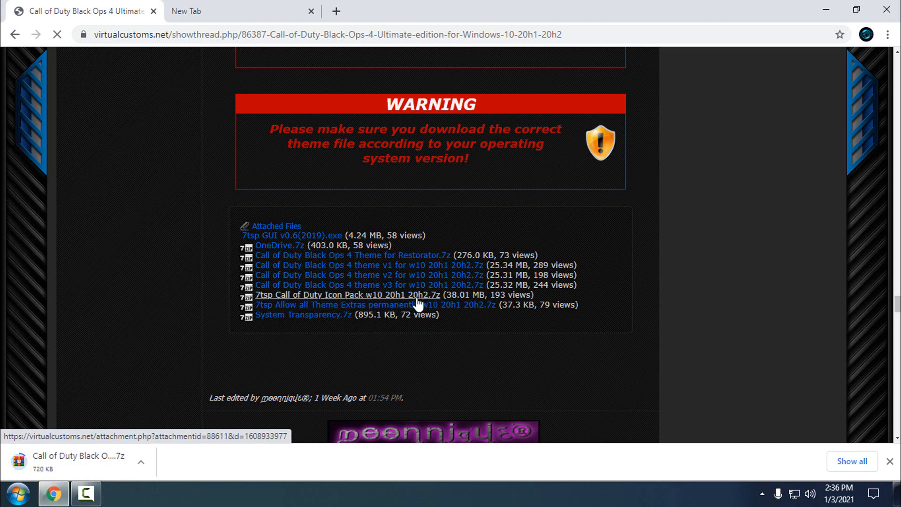
pyautogui.click(349, 294)
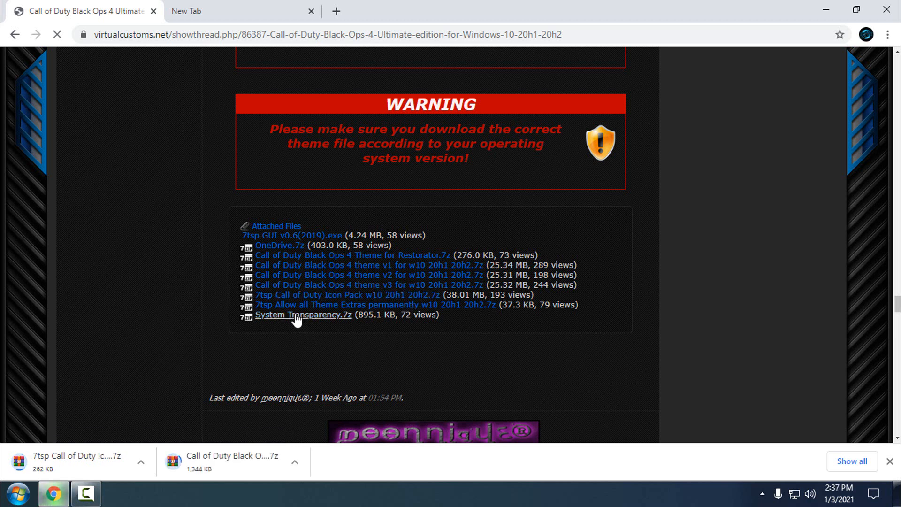
pyautogui.click(303, 314)
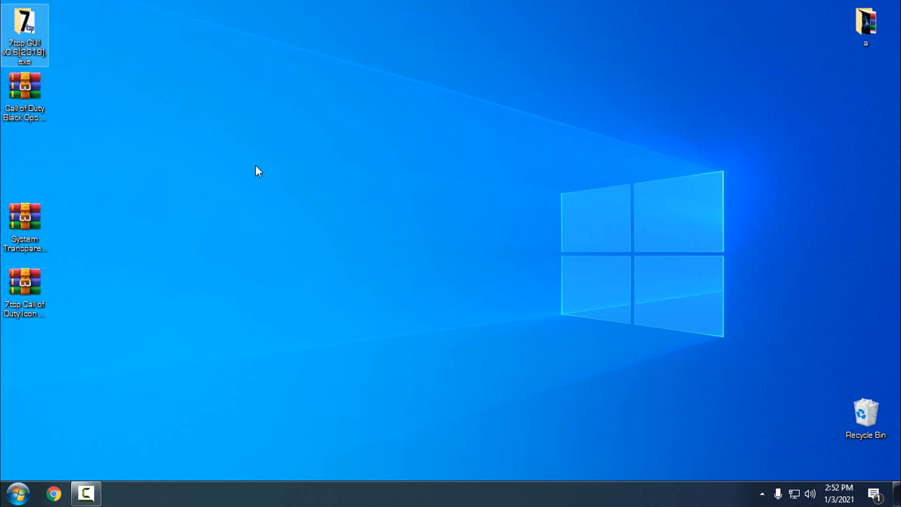
pyautogui.moveTo(182, 159)
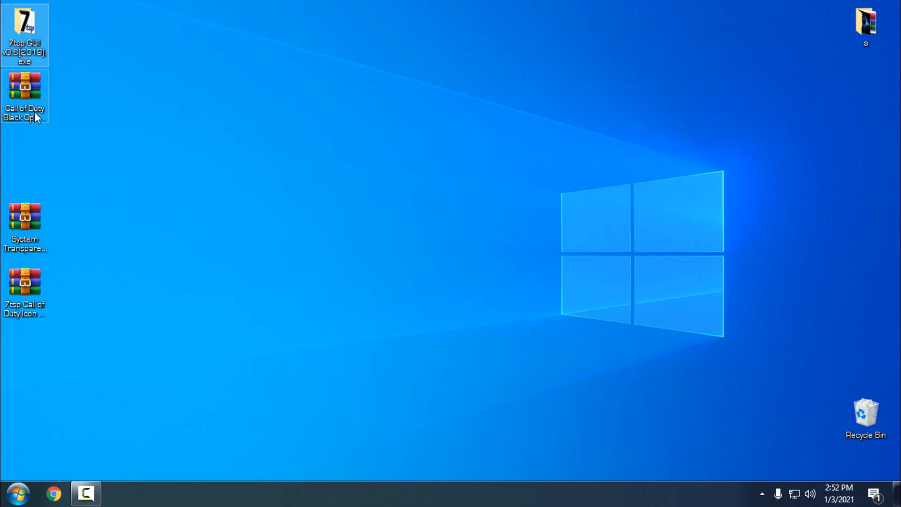
# - Run 7tsp GUI v0.6(2019) from the 7tsp GUI folder on the desktop
pyautogui.doubleClick(24, 24)
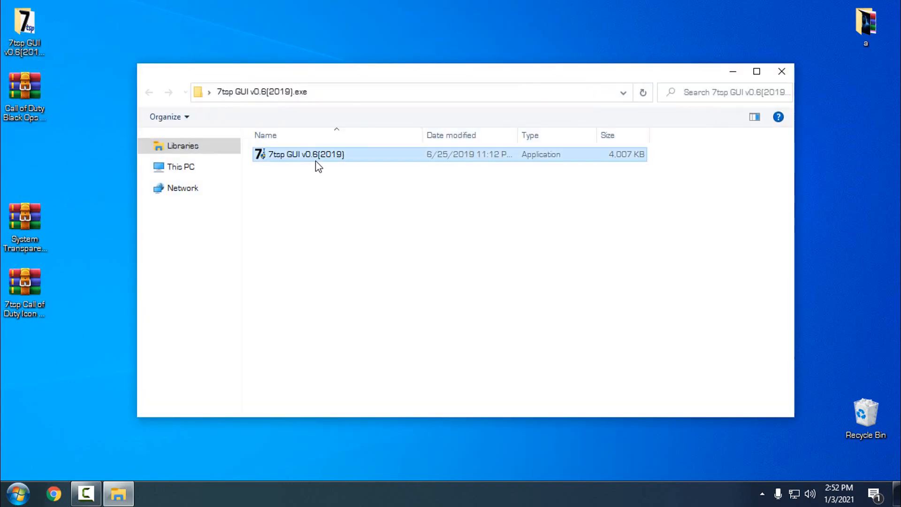
pyautogui.doubleClick(305, 154)
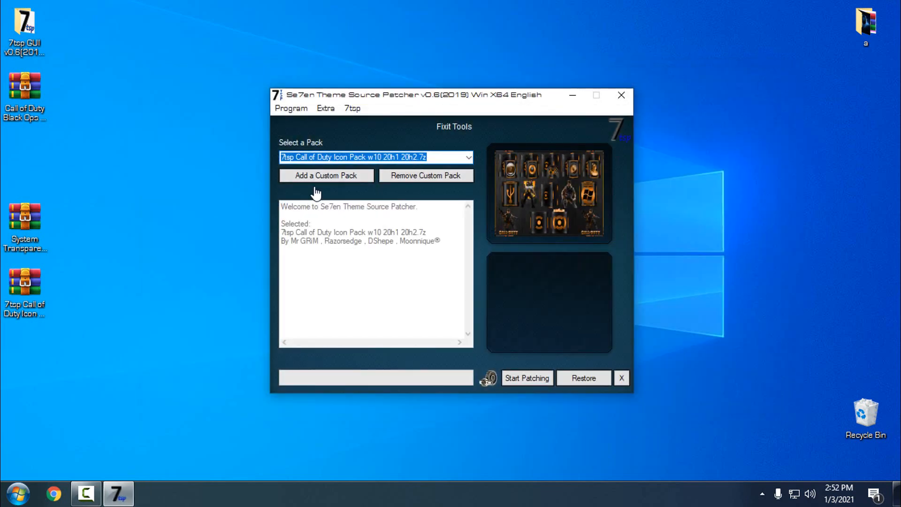
# - Add the 7tsp Call of Duty Icon Pack archive as a custom resource pack
pyautogui.click(326, 175)
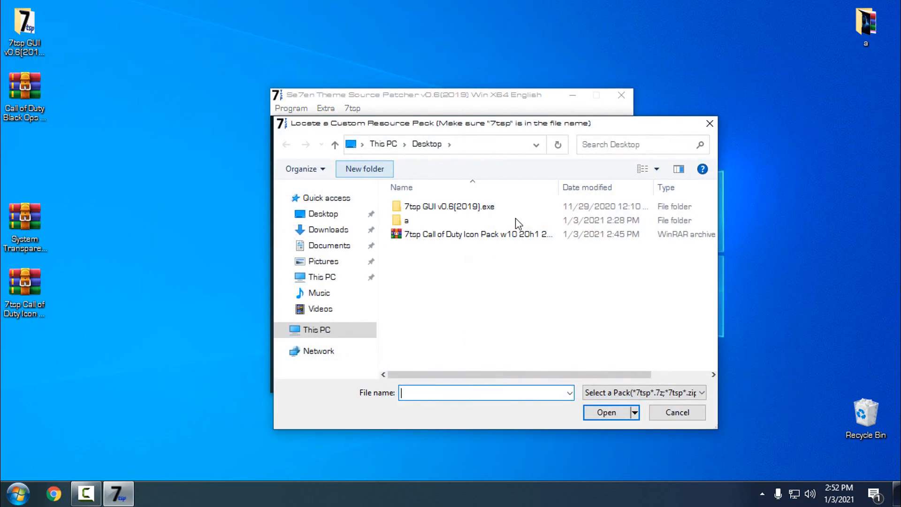
pyautogui.click(477, 233)
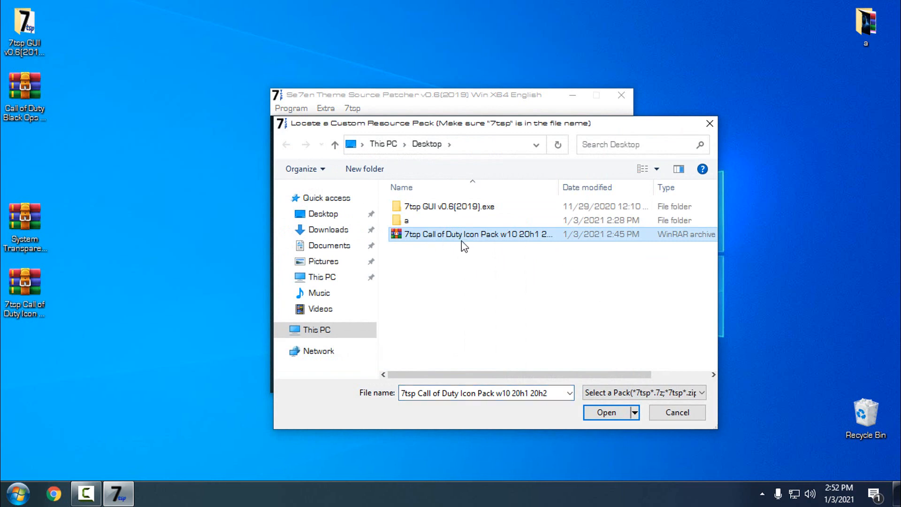
pyautogui.moveTo(534, 143)
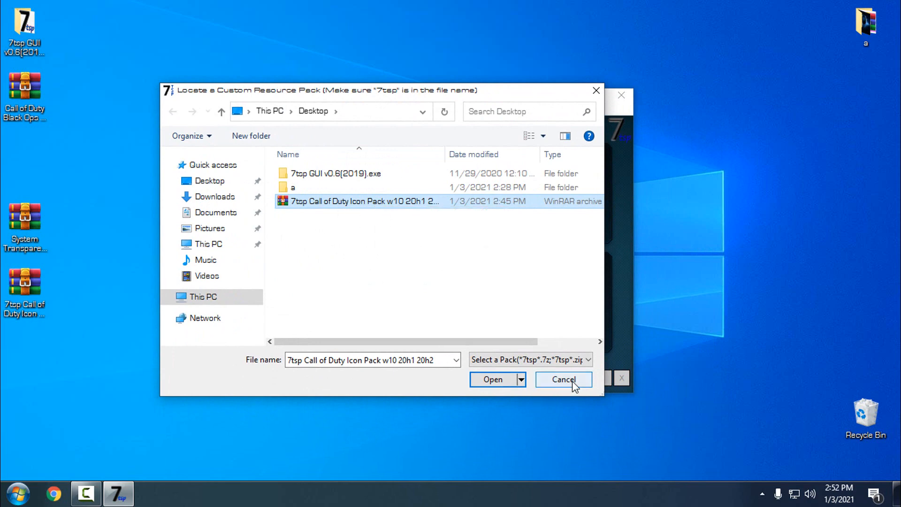
pyautogui.click(492, 379)
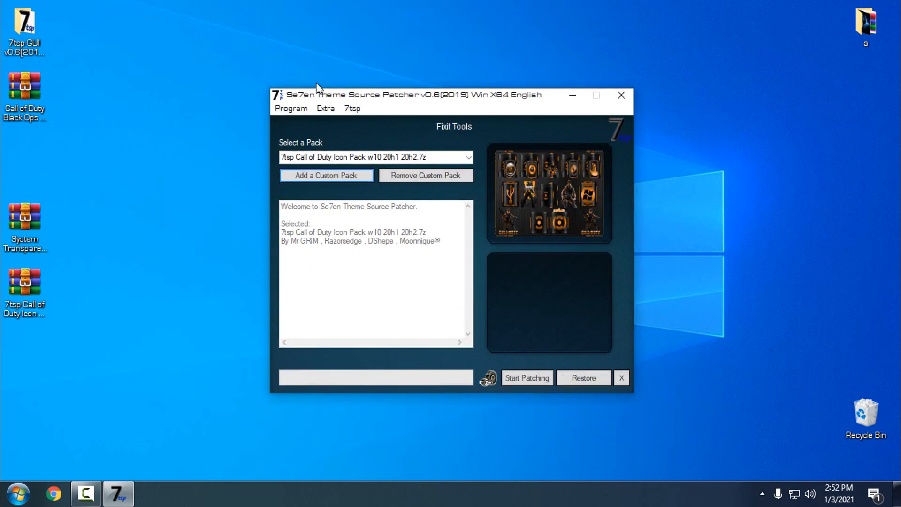
pyautogui.click(325, 108)
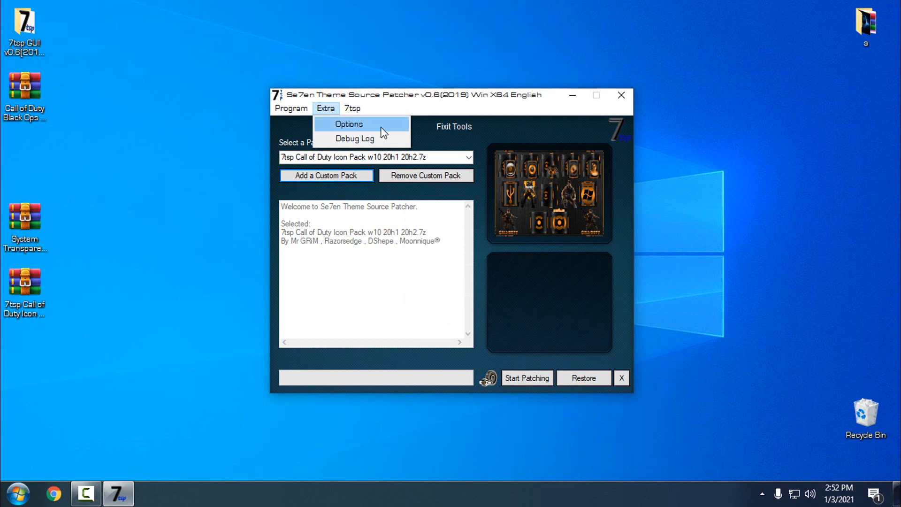
pyautogui.click(349, 124)
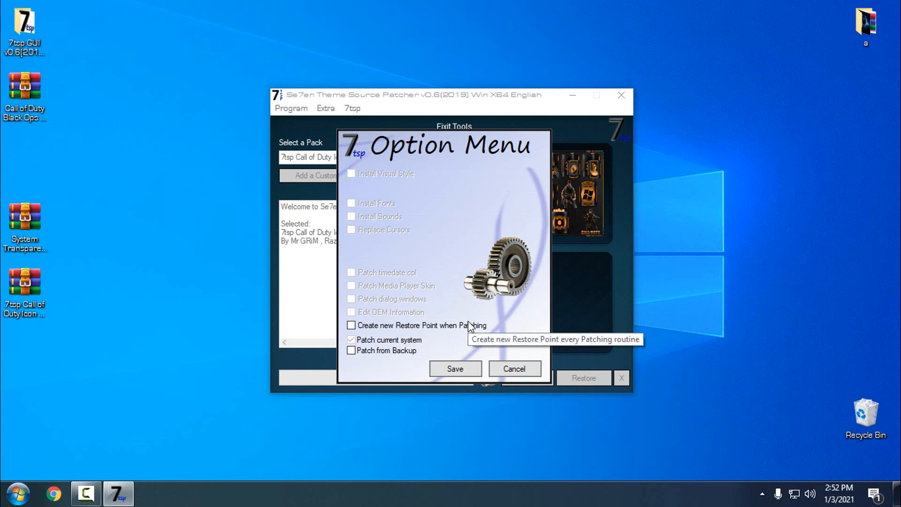
pyautogui.moveTo(546, 368)
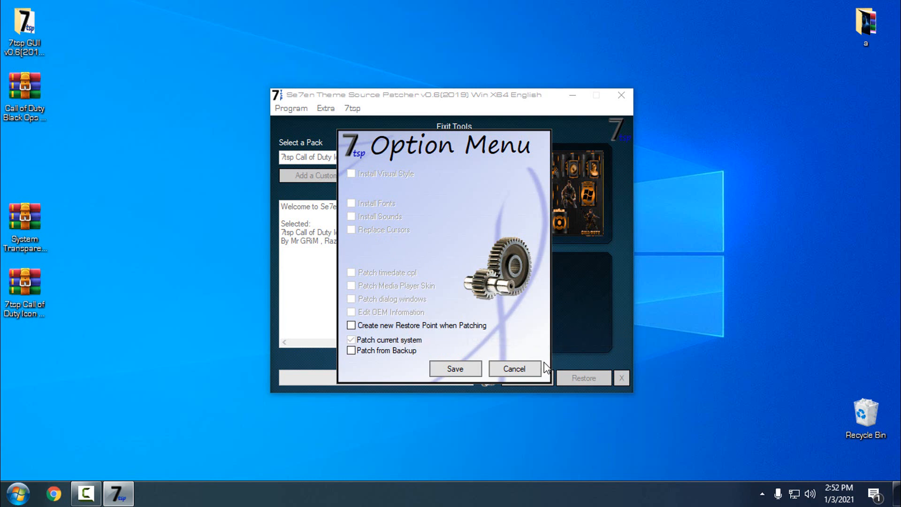
pyautogui.click(513, 368)
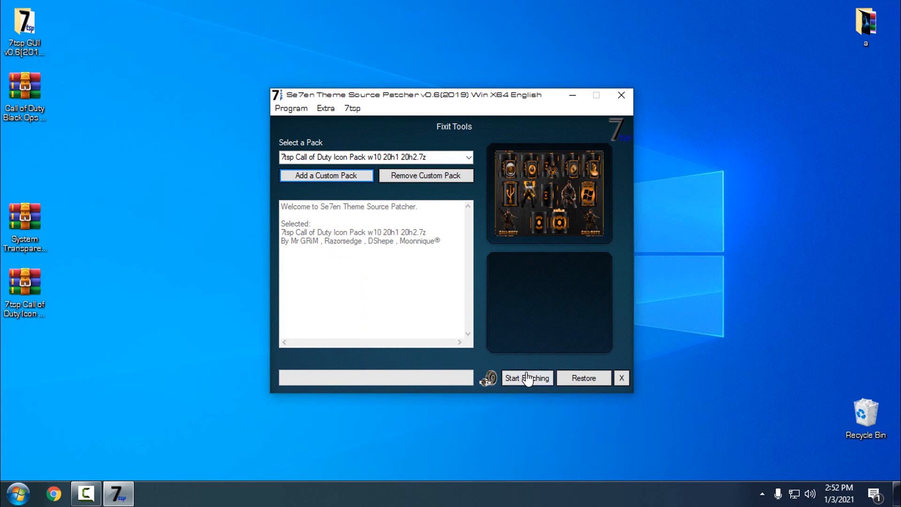
# - Start patching with the Call of Duty icon pack, confirm, and wait for 88 patched files
pyautogui.click(526, 377)
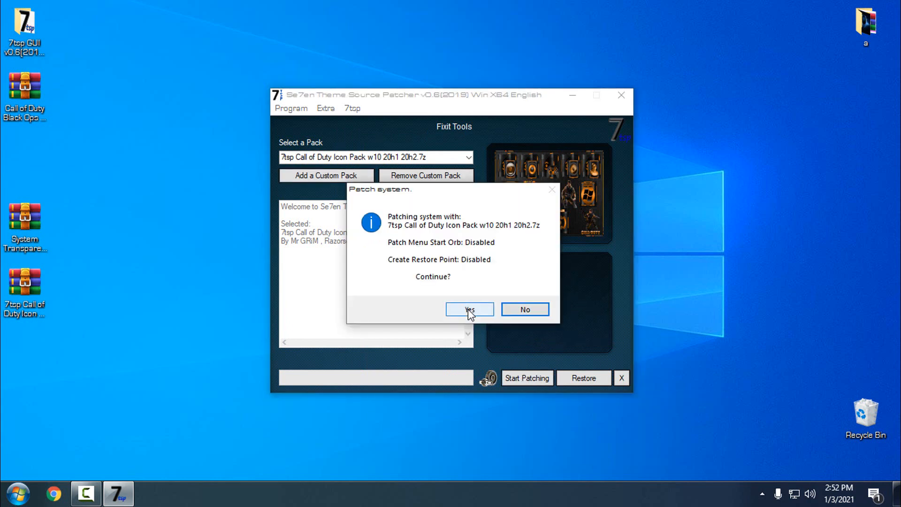
pyautogui.click(468, 309)
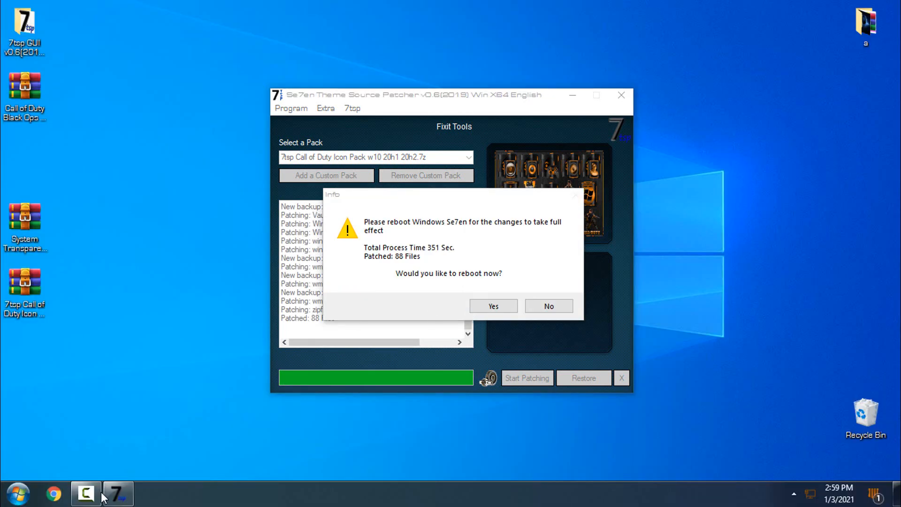
pyautogui.click(85, 494)
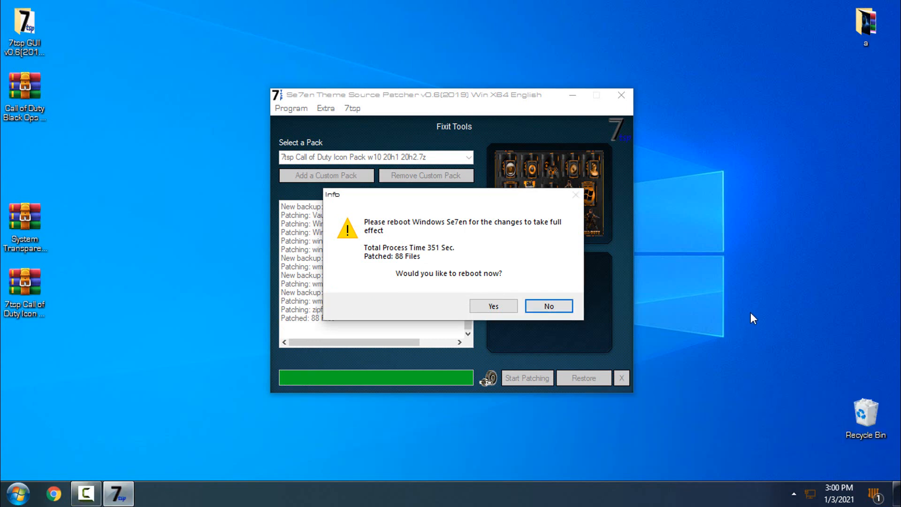
pyautogui.moveTo(502, 225)
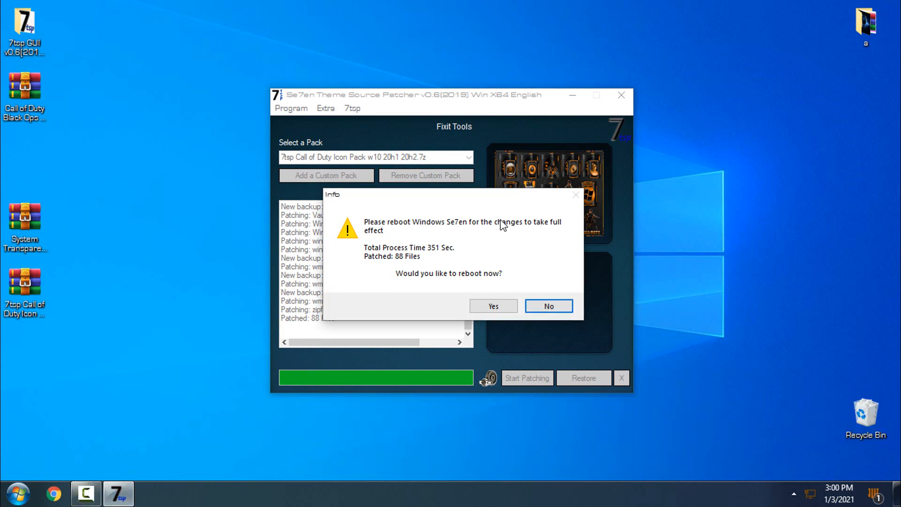
pyautogui.moveTo(496, 274)
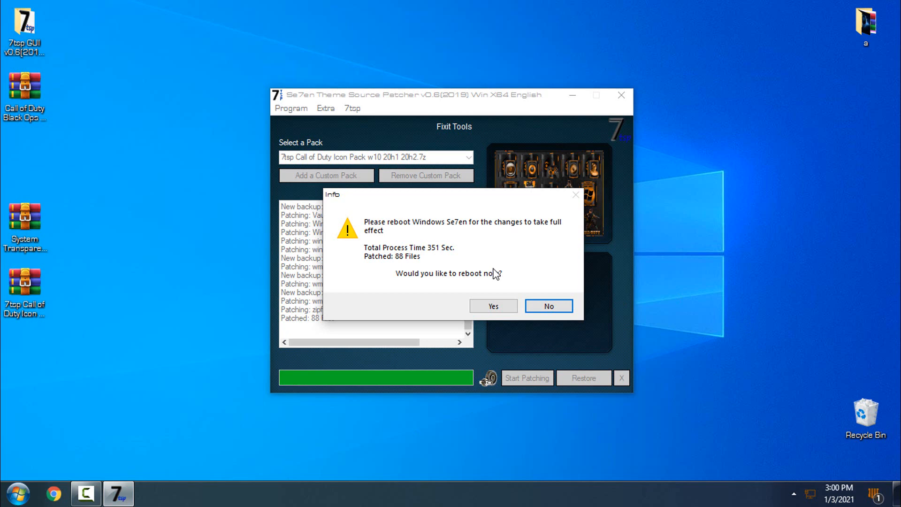
pyautogui.moveTo(491, 279)
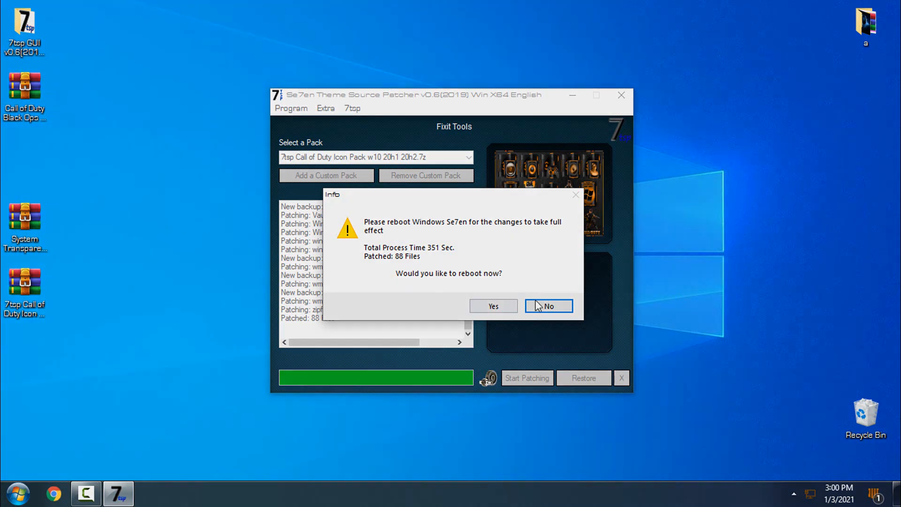
# - Dismiss the System patched message and check This PC for the new drive icons
pyautogui.click(548, 305)
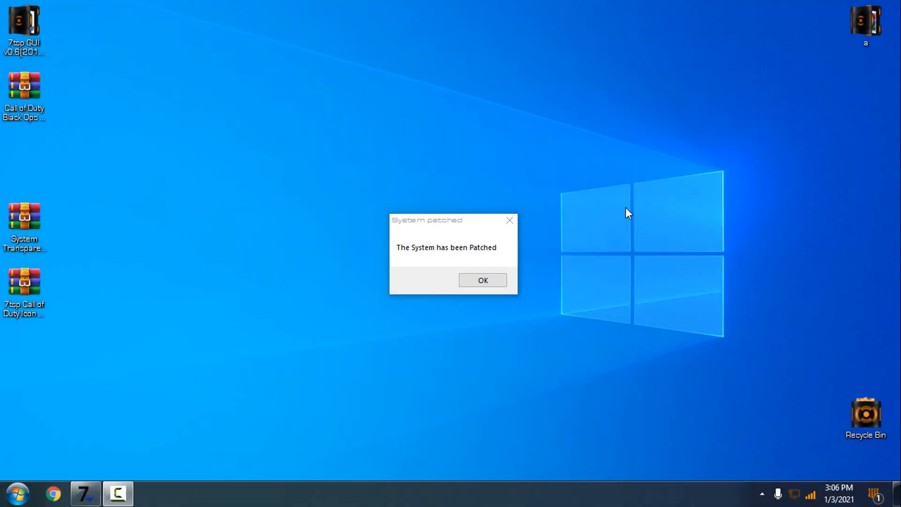
pyautogui.moveTo(436, 231)
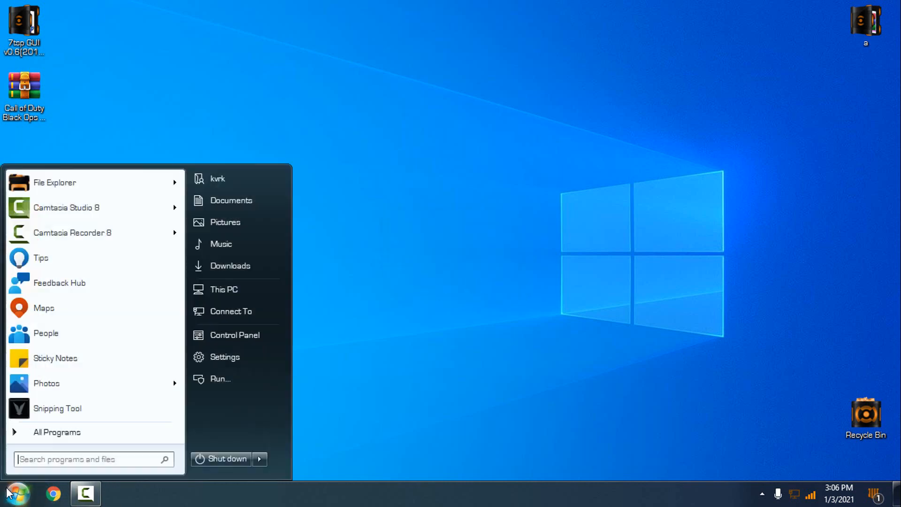
pyautogui.click(223, 289)
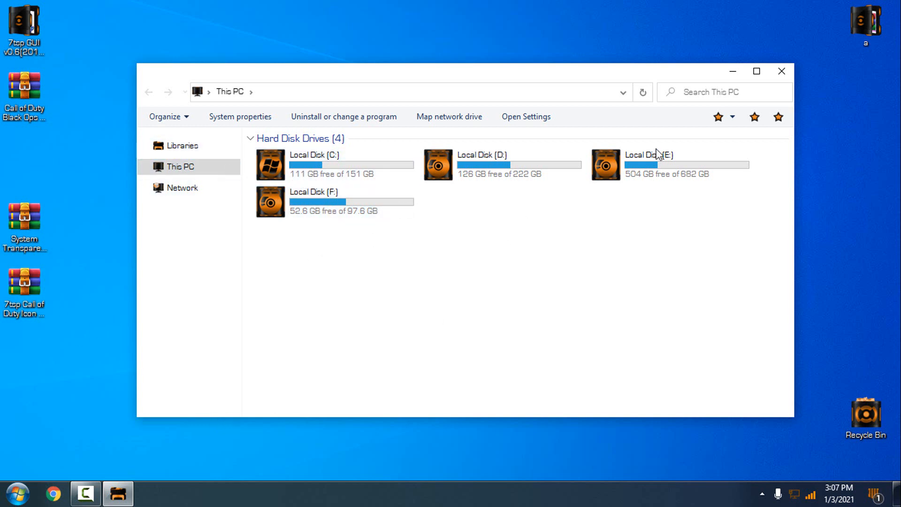
pyautogui.click(780, 71)
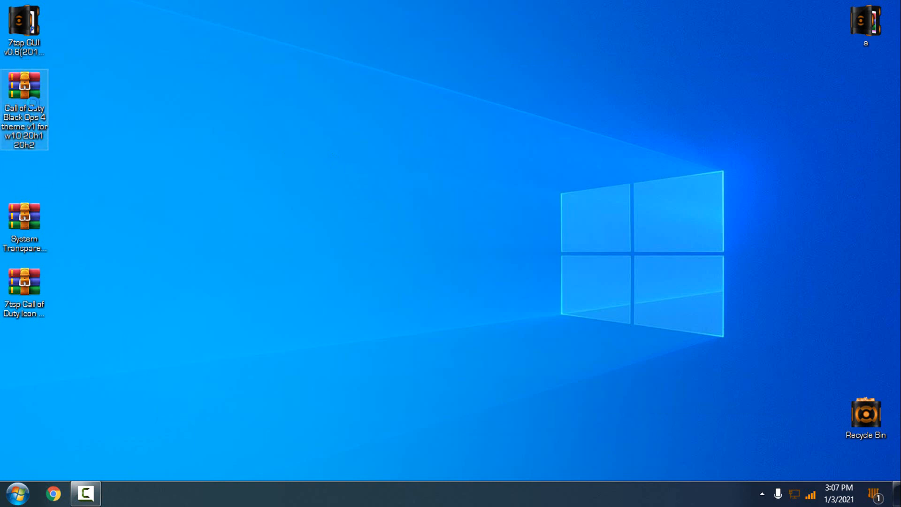
# - Copy the extracted Black Ops 4 theme folder and theme file into C:\Windows\Resources\Themes
pyautogui.doubleClick(24, 89)
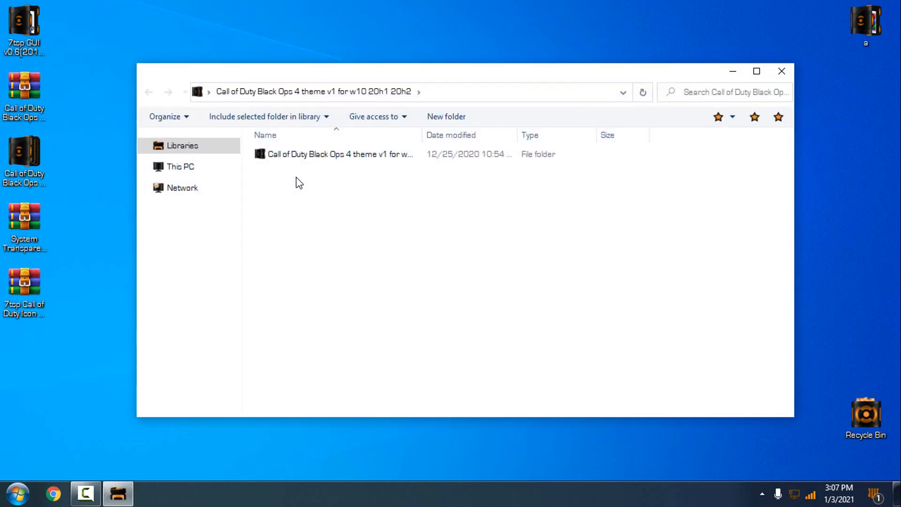
pyautogui.doubleClick(341, 153)
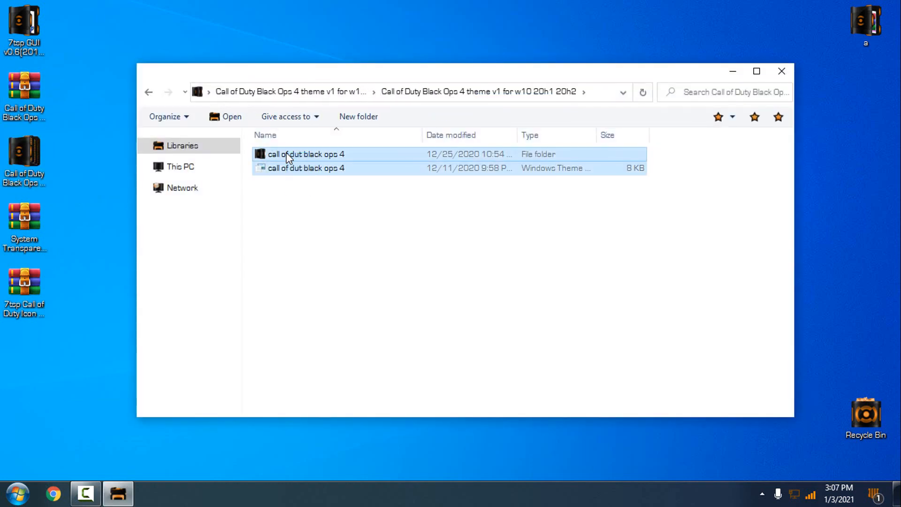
pyautogui.click(179, 166)
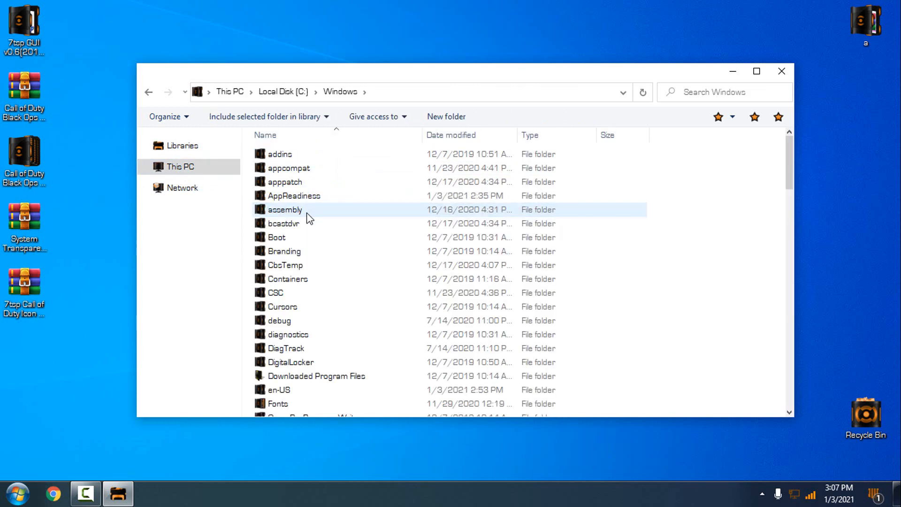
pyautogui.click(756, 71)
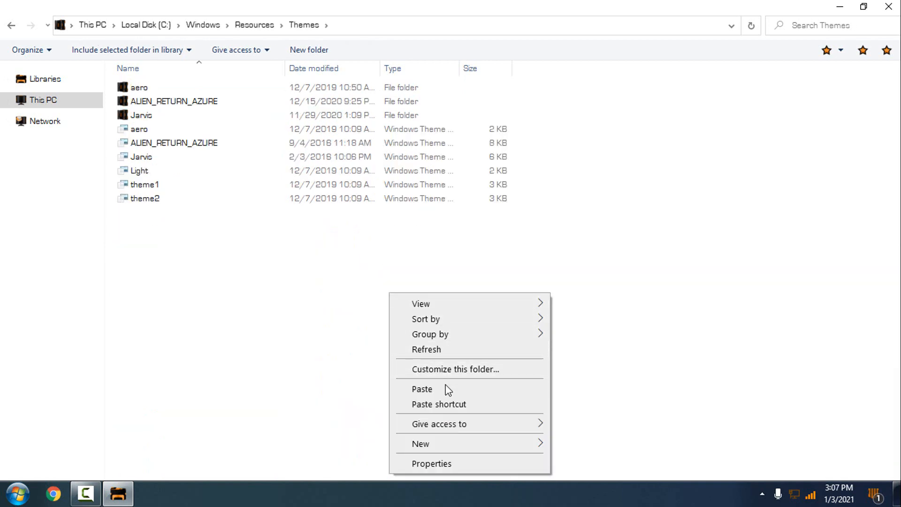
pyautogui.click(422, 389)
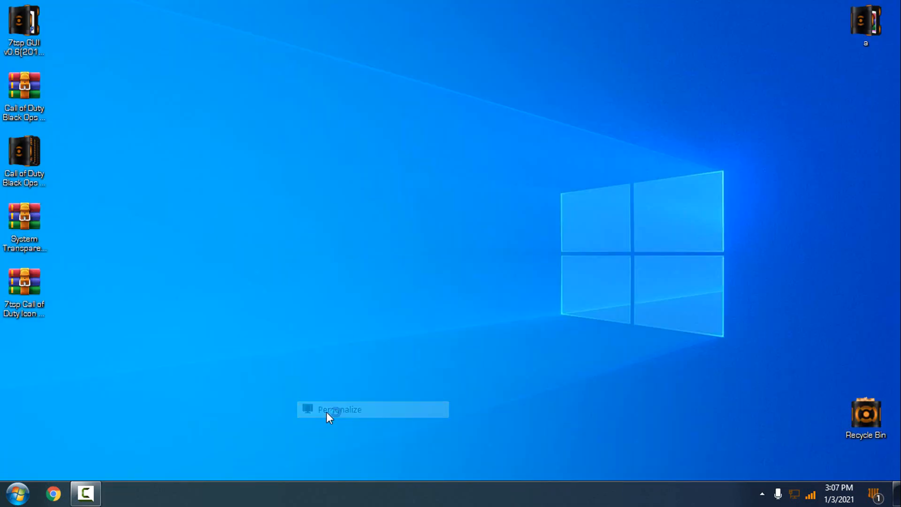
# - Select the 'call of dut black ops 4' theme under Personalization > Themes
pyautogui.click(339, 409)
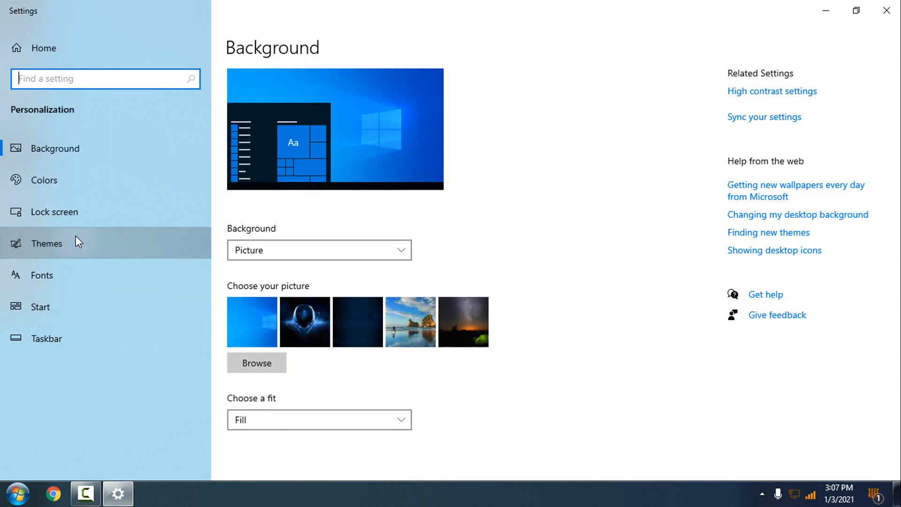
pyautogui.click(47, 244)
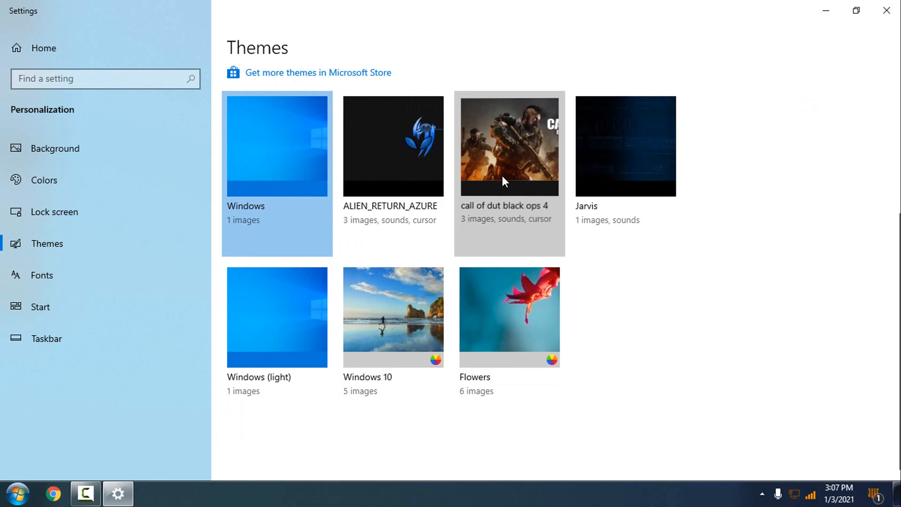
pyautogui.click(16, 493)
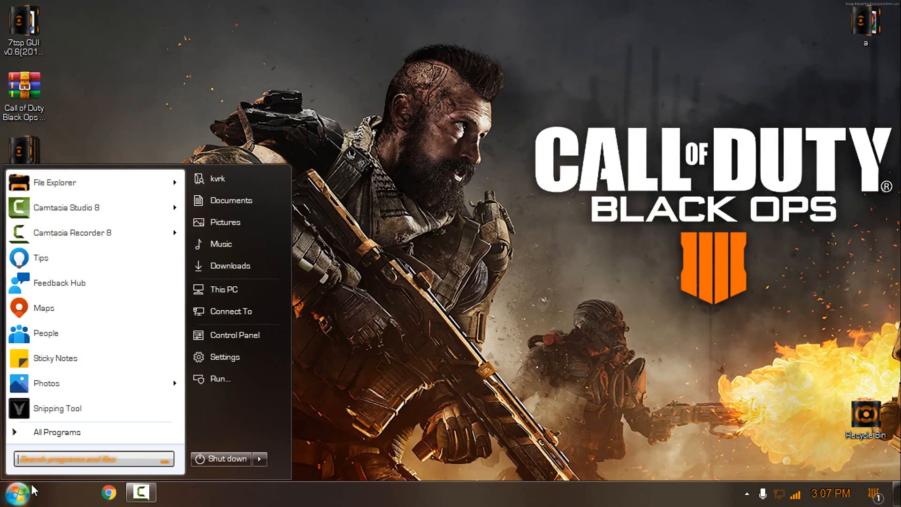
# - Set 912.png from the theme's Exporer.exe folder as StartIsBack's custom Start button and apply
pyautogui.rightClick(217, 179)
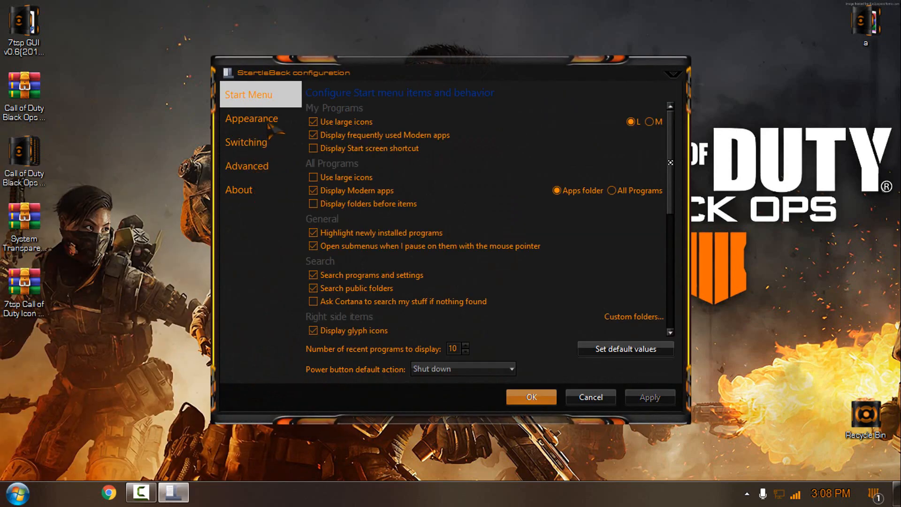
pyautogui.click(251, 118)
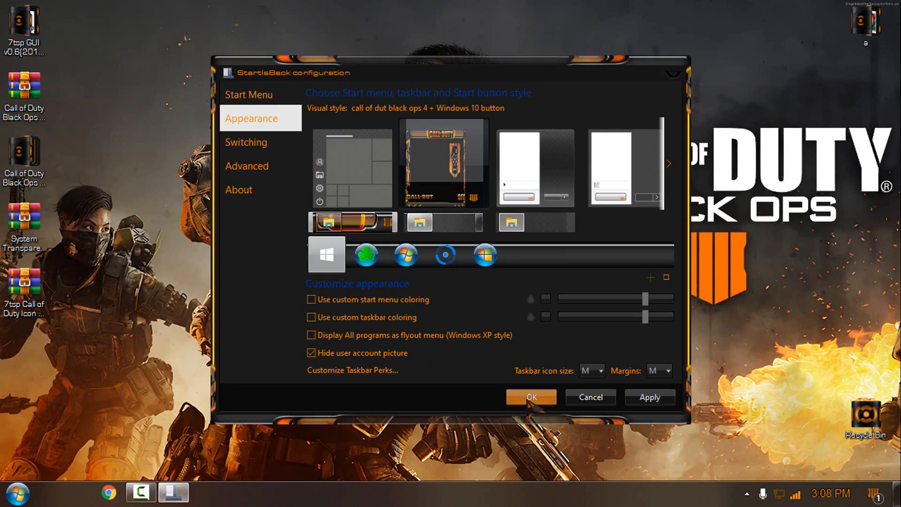
pyautogui.click(16, 493)
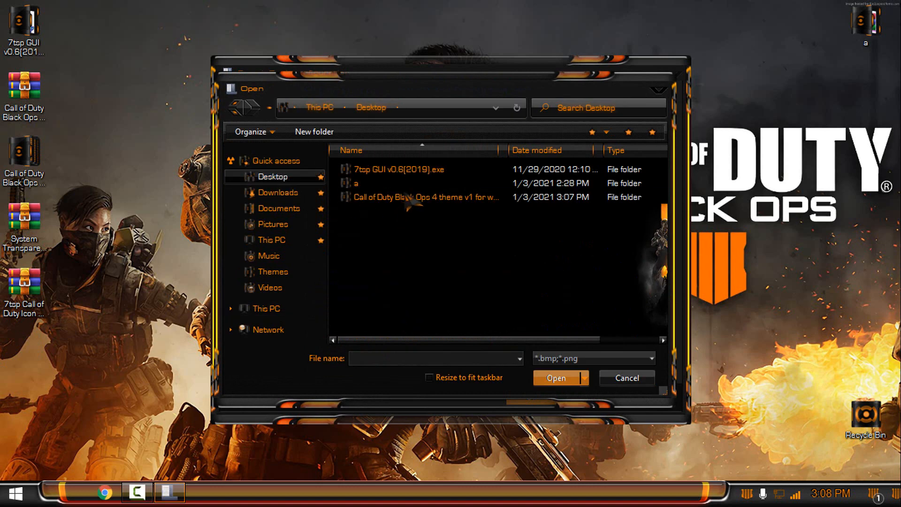
pyautogui.doubleClick(425, 197)
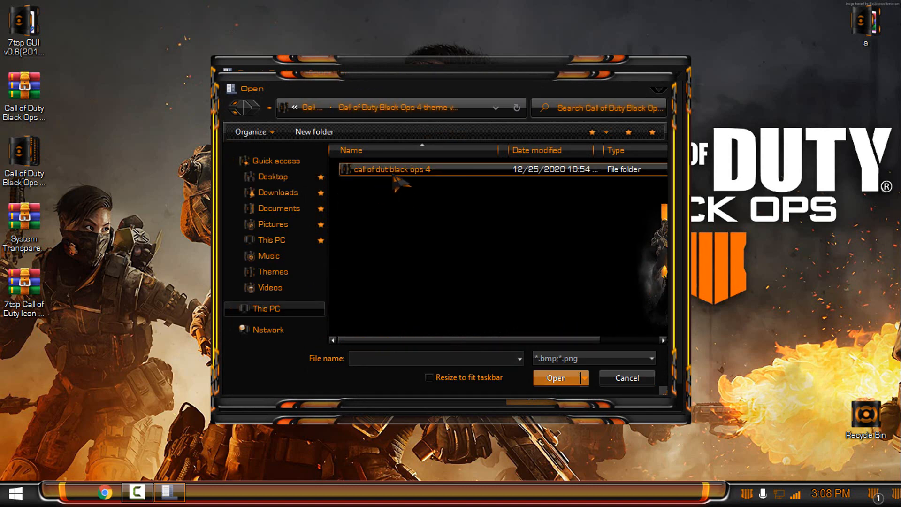
pyautogui.doubleClick(392, 169)
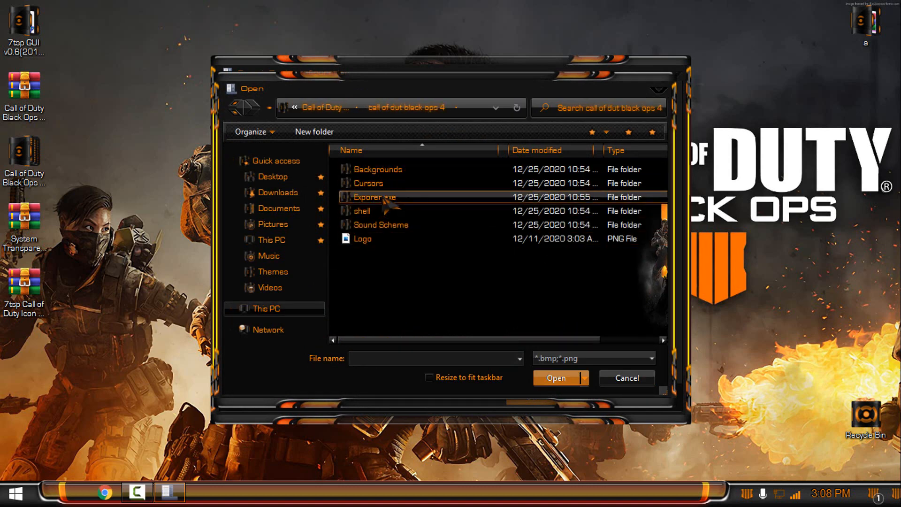
pyautogui.doubleClick(373, 196)
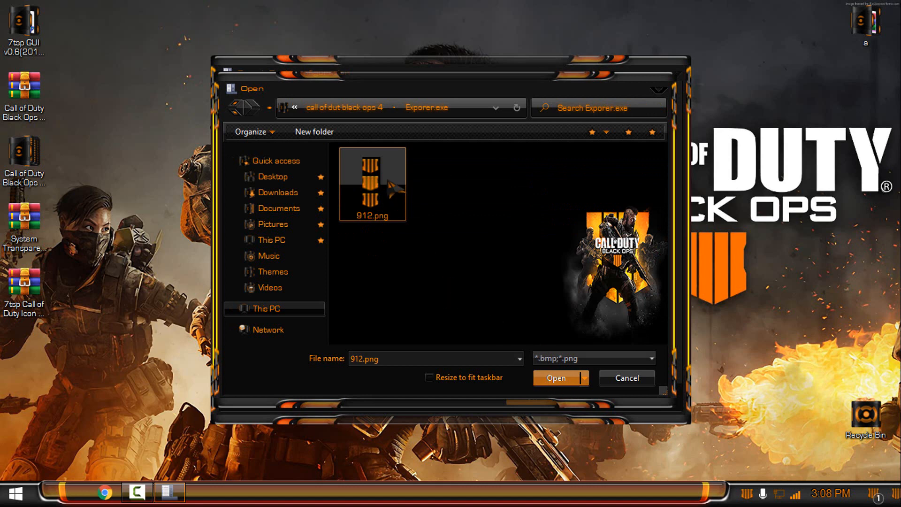
pyautogui.click(555, 377)
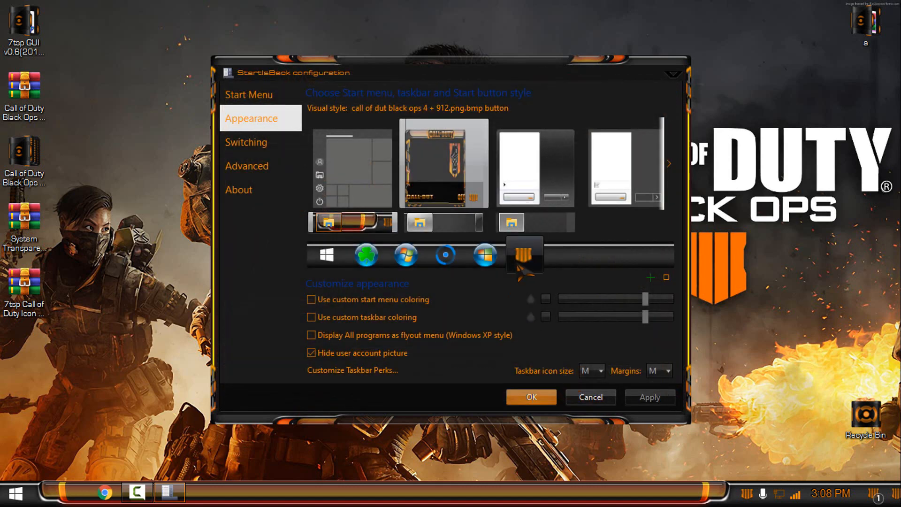
pyautogui.click(524, 254)
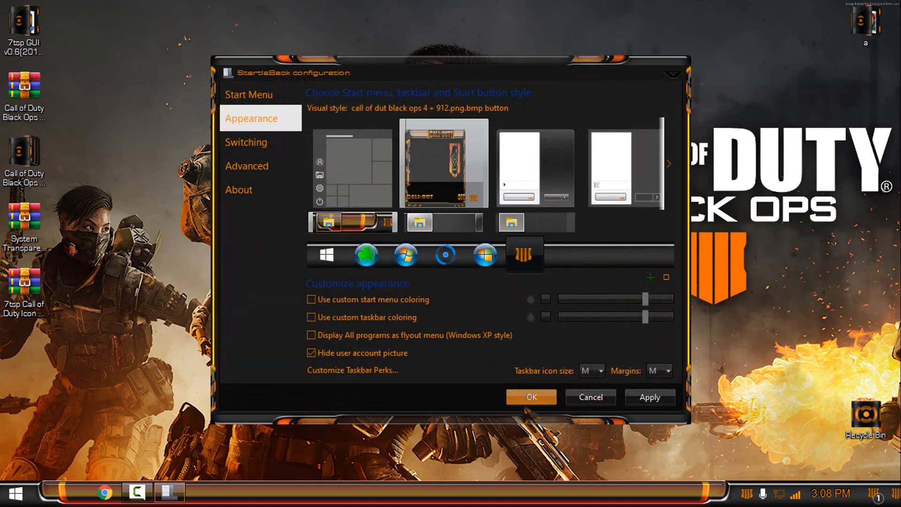
pyautogui.click(530, 396)
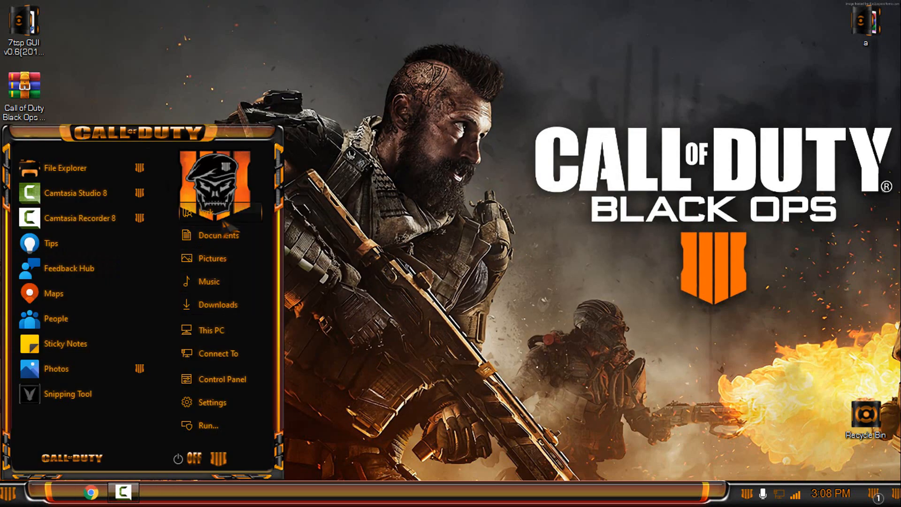
pyautogui.click(211, 329)
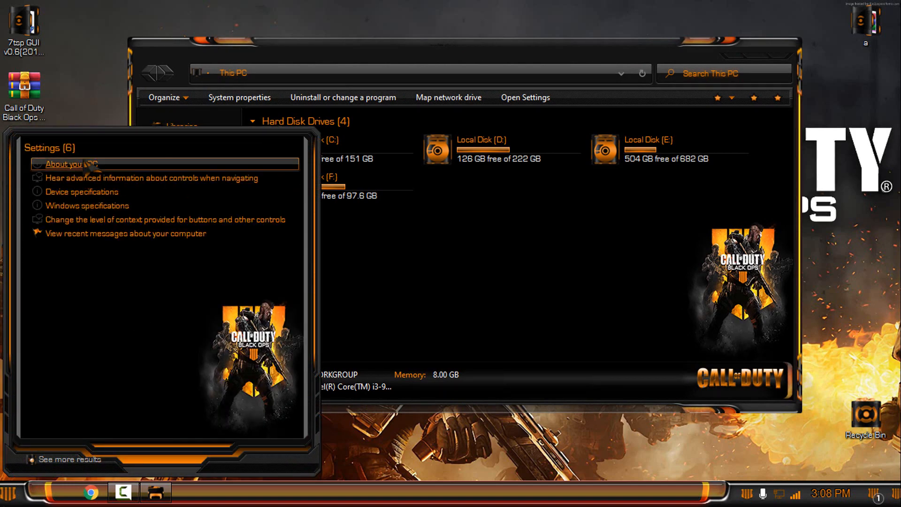
pyautogui.click(62, 164)
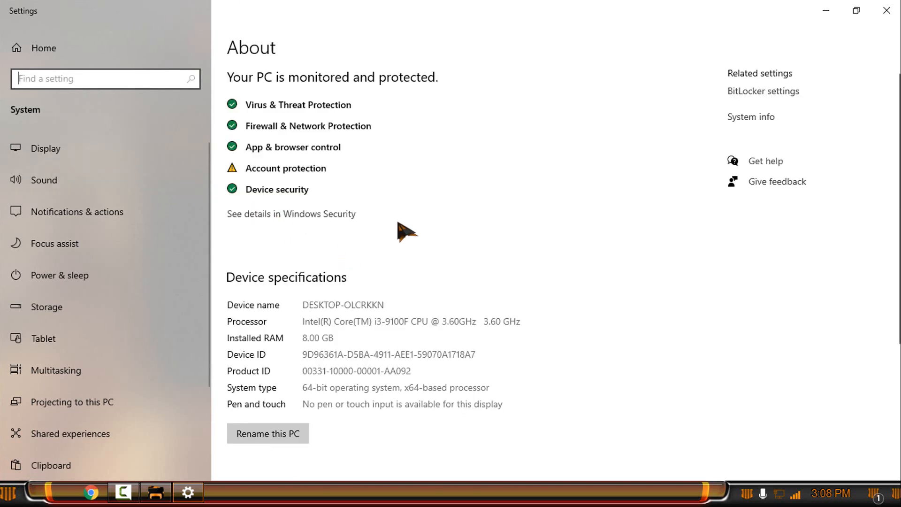
pyautogui.moveTo(507, 284)
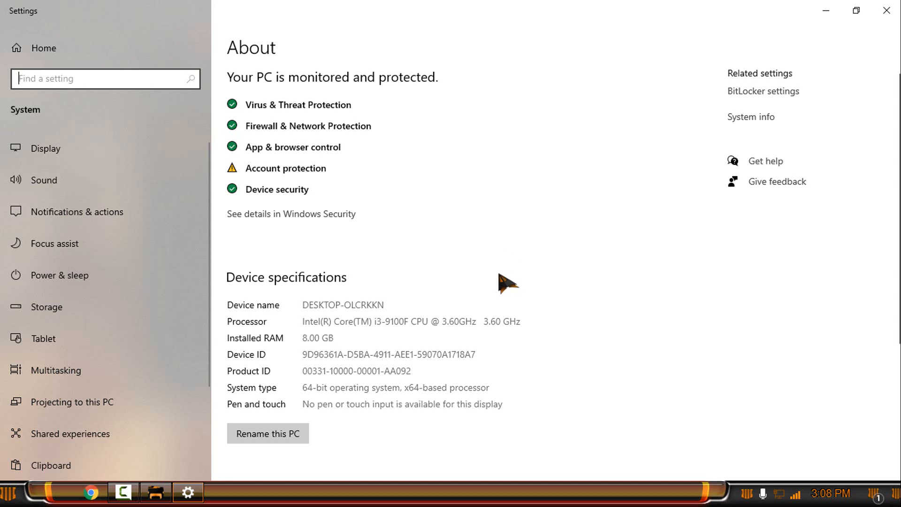
pyautogui.scroll(-3)
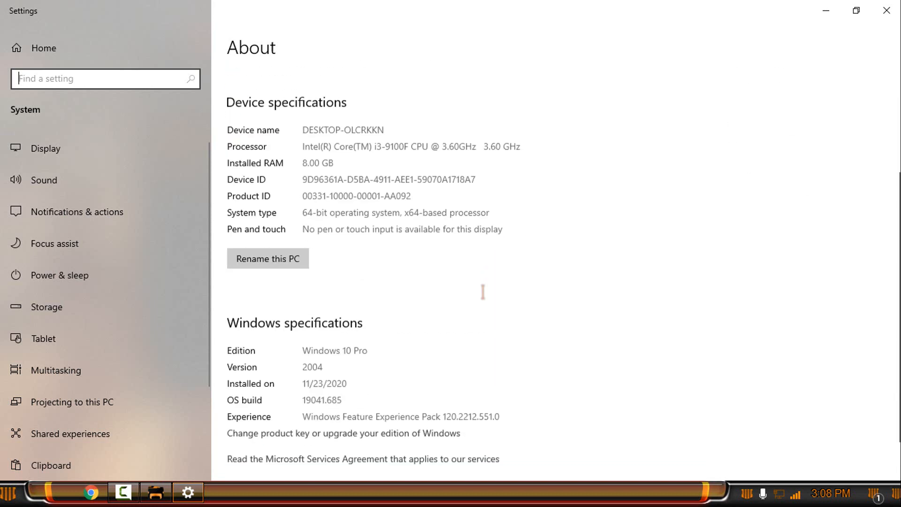
pyautogui.scroll(-3)
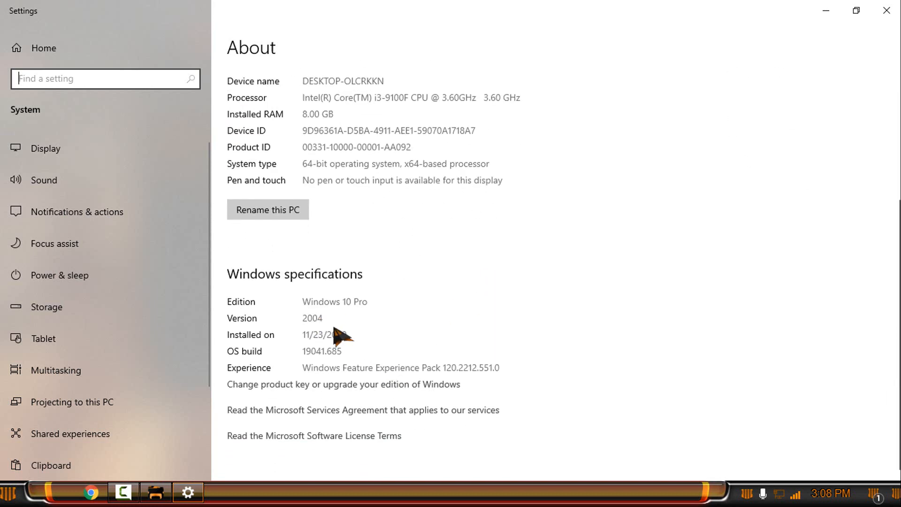
pyautogui.click(155, 492)
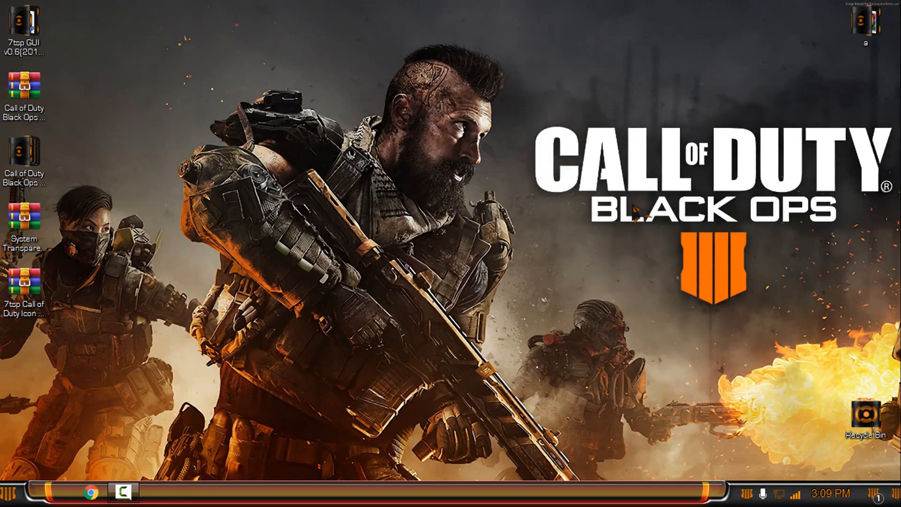
pyautogui.moveTo(198, 269)
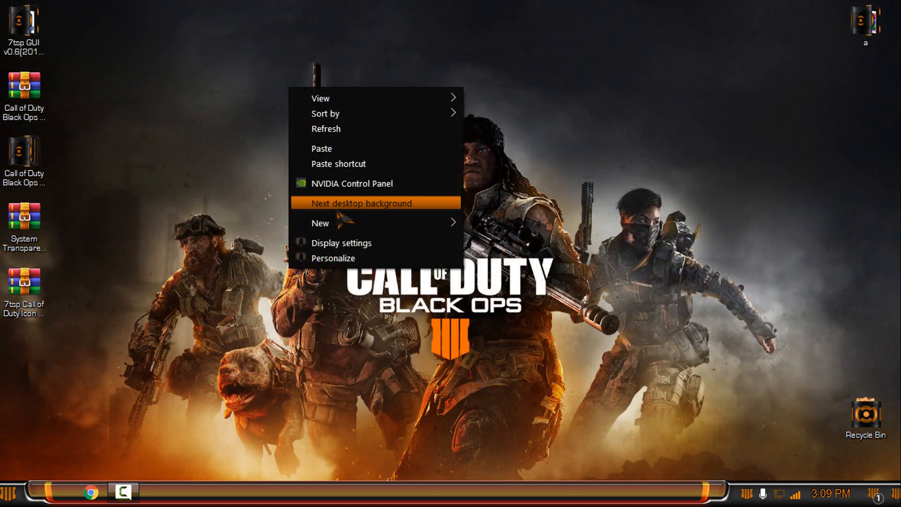
# - Cycle to the next desktop background and open the downloaded wp3400 wallpaper image
pyautogui.click(366, 203)
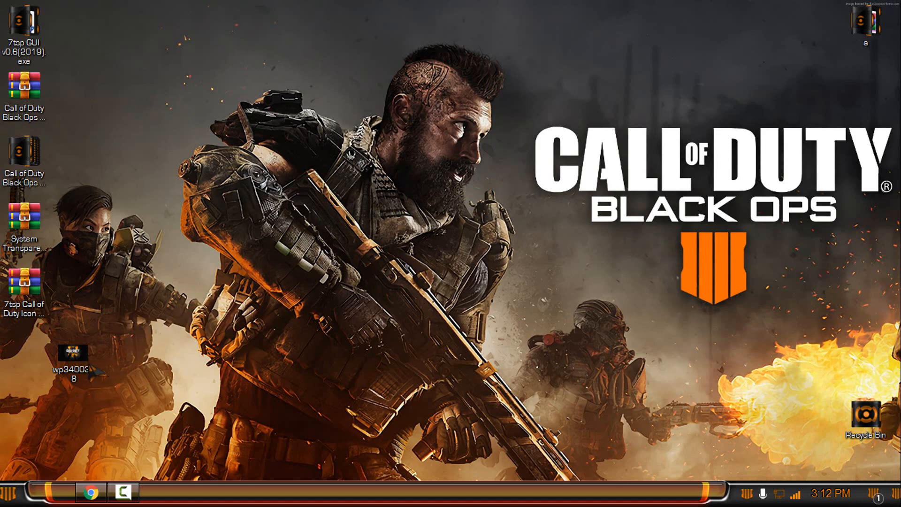
pyautogui.doubleClick(72, 348)
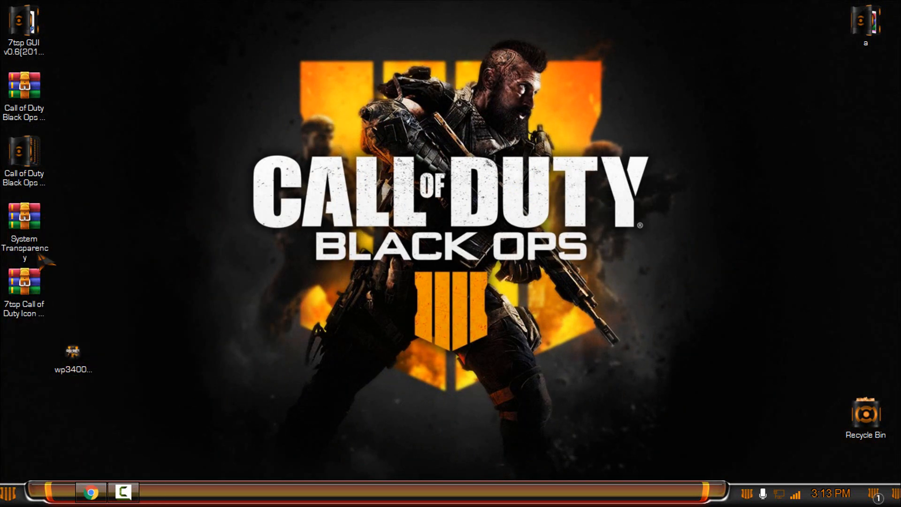
# - Extract and run System Transparency, applying a transparency level of 200
pyautogui.rightClick(23, 253)
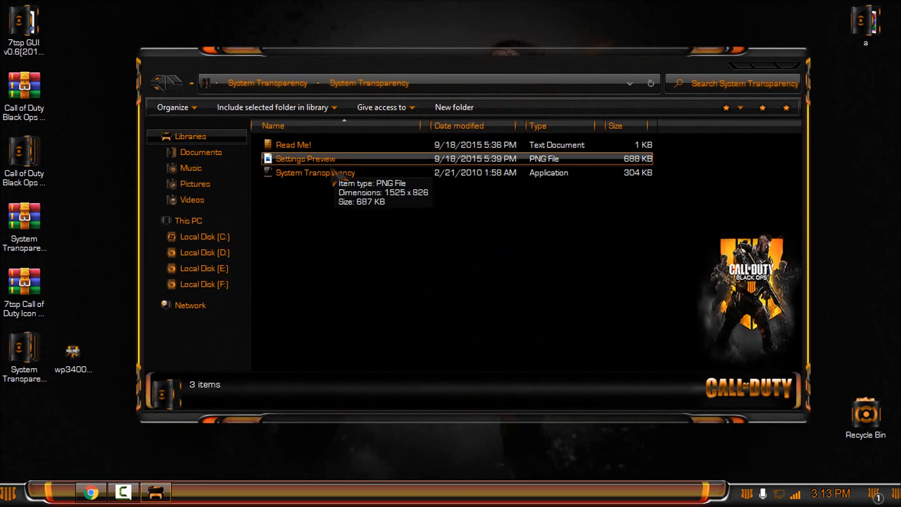
pyautogui.click(315, 172)
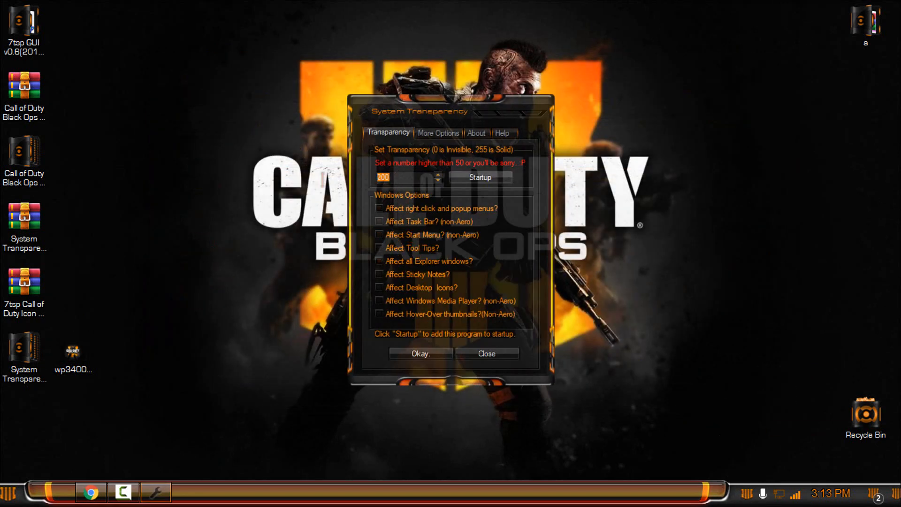
pyautogui.click(378, 260)
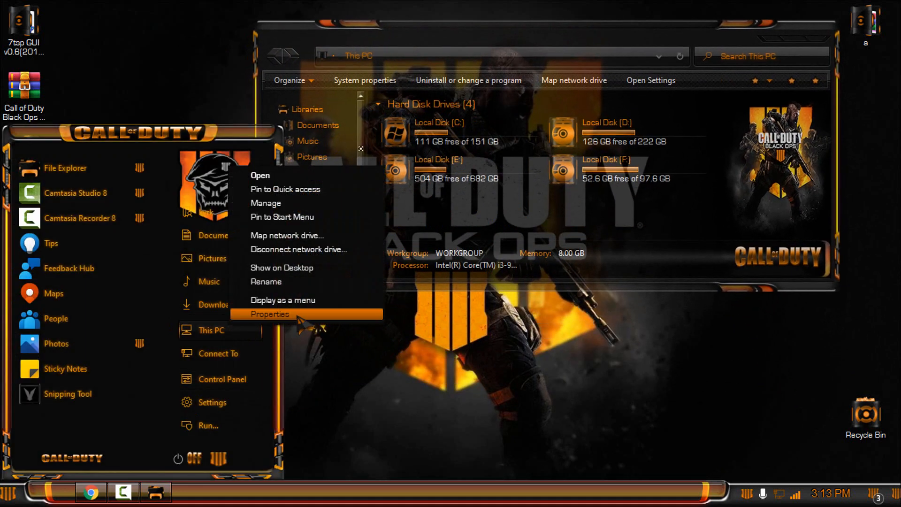
# - Open This PC's Properties to show the System page beside the This PC window
pyautogui.click(270, 314)
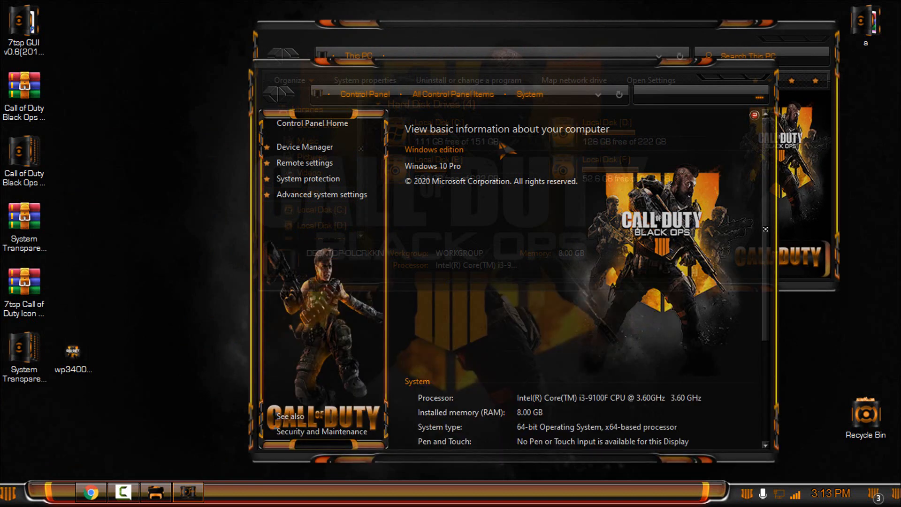
pyautogui.scroll(-3)
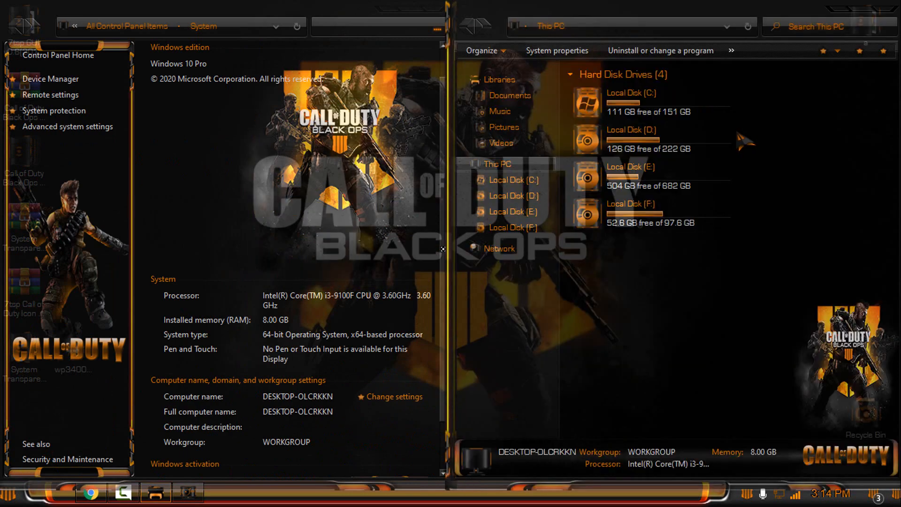
pyautogui.moveTo(734, 412)
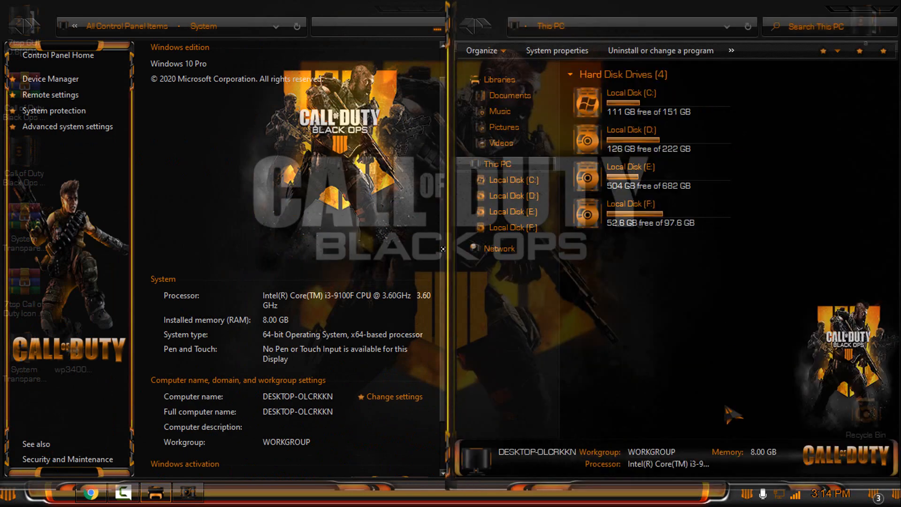